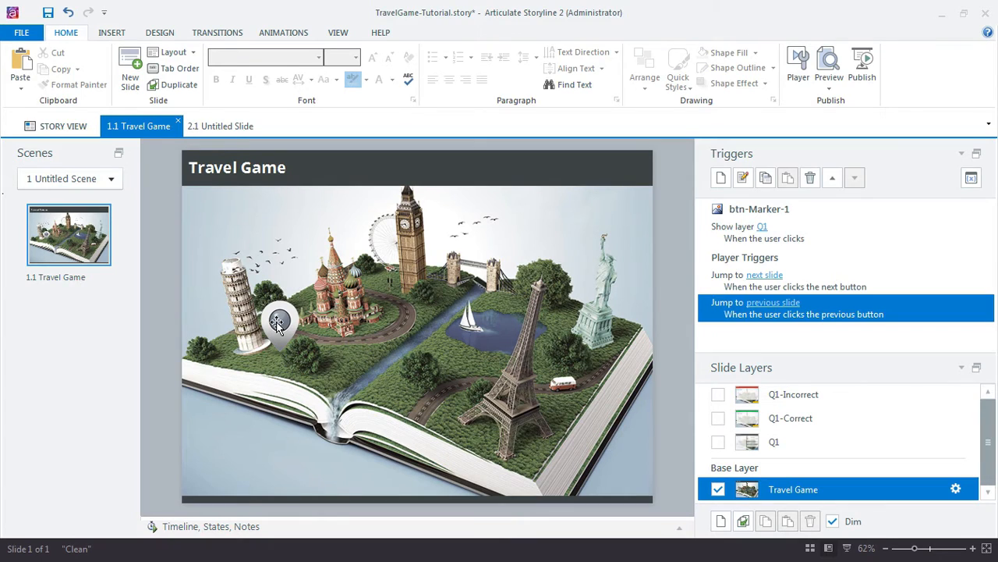
- Select the map marker and preview its different states, including Correct
{"action": "left_click", "coordinate": [278, 324]}
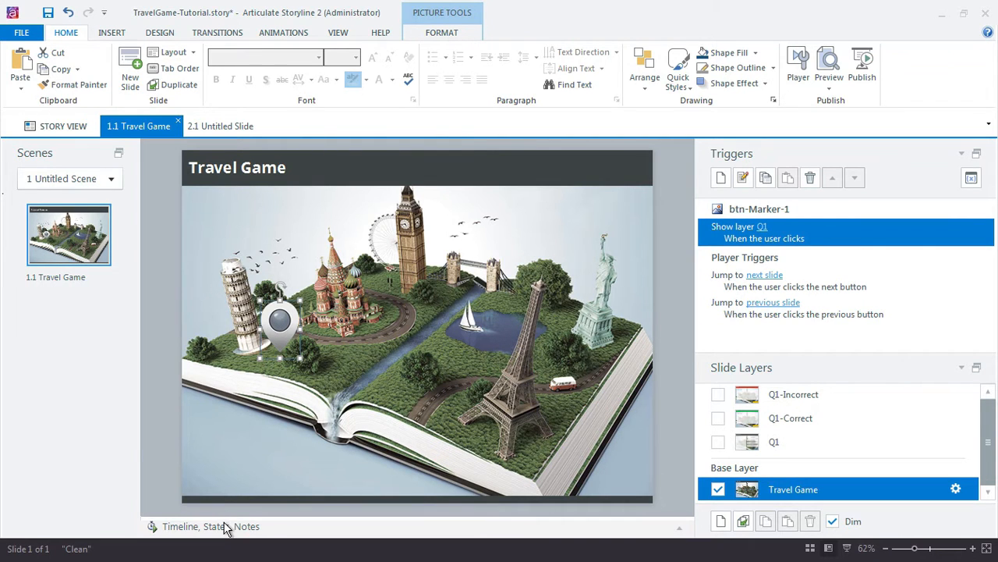
{"action": "left_click", "coordinate": [216, 527]}
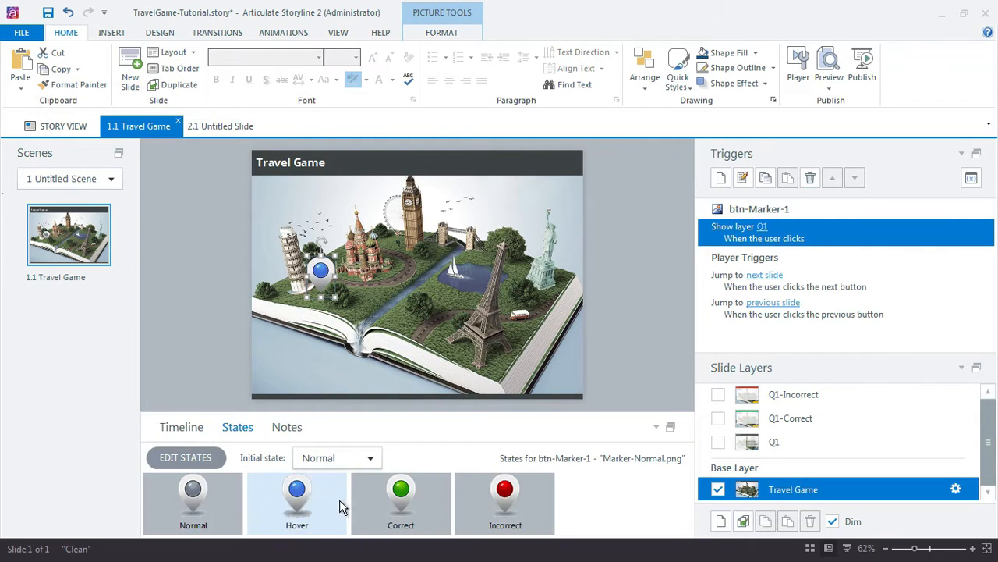
{"action": "left_click", "coordinate": [401, 499]}
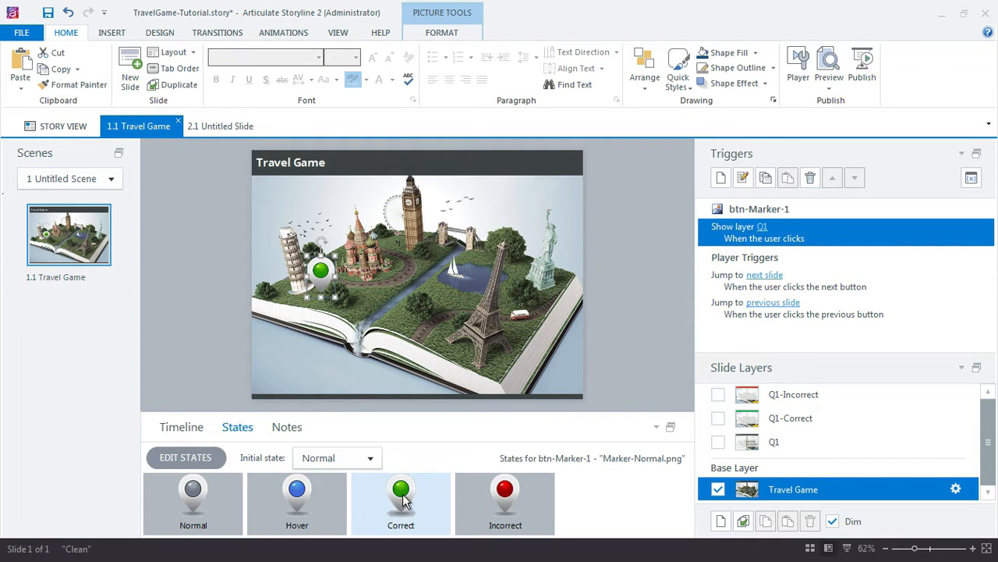
{"action": "left_click", "coordinate": [504, 503]}
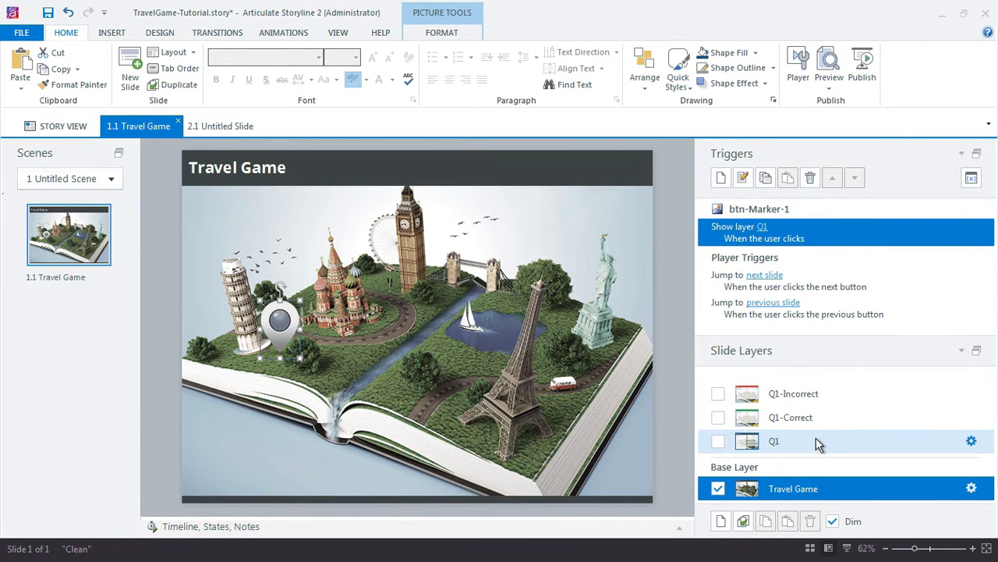
- Open the Q1 layer and inspect Submit's Show layer Q1-Incorrect trigger
{"action": "left_click", "coordinate": [717, 440]}
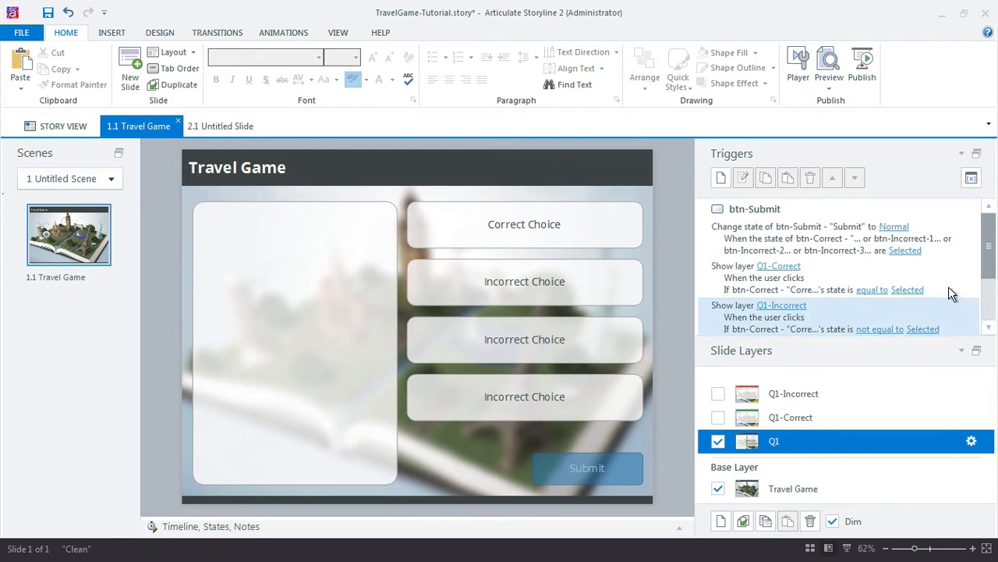
{"action": "scroll", "scroll_direction": "down", "scroll_amount": 3}
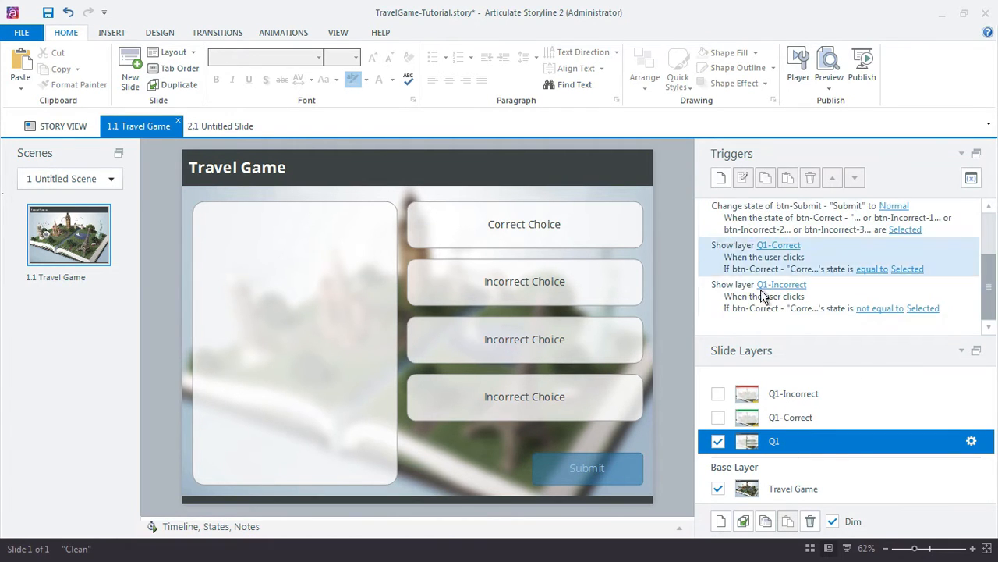
{"action": "left_click", "coordinate": [811, 205]}
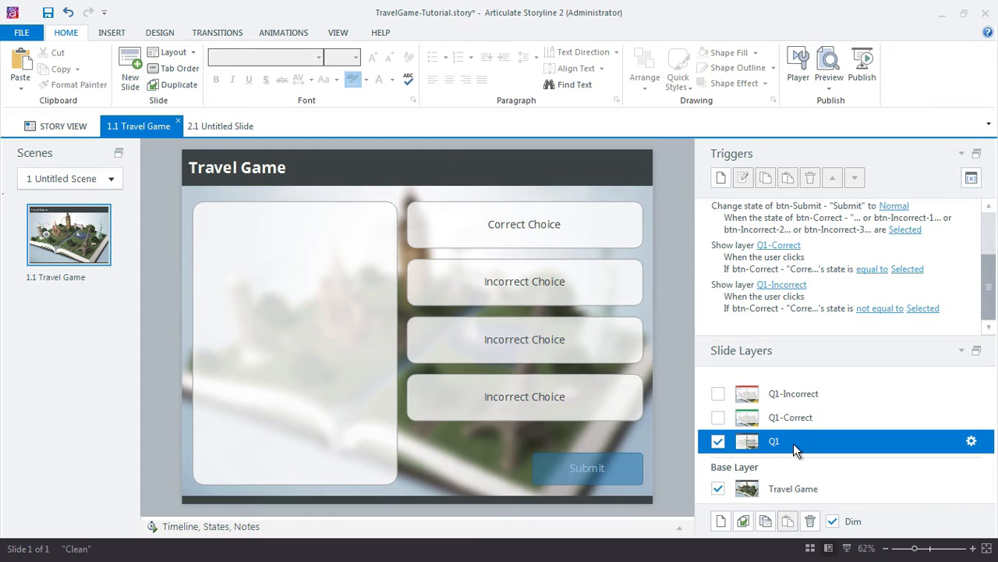
{"action": "mouse_move", "coordinate": [596, 453]}
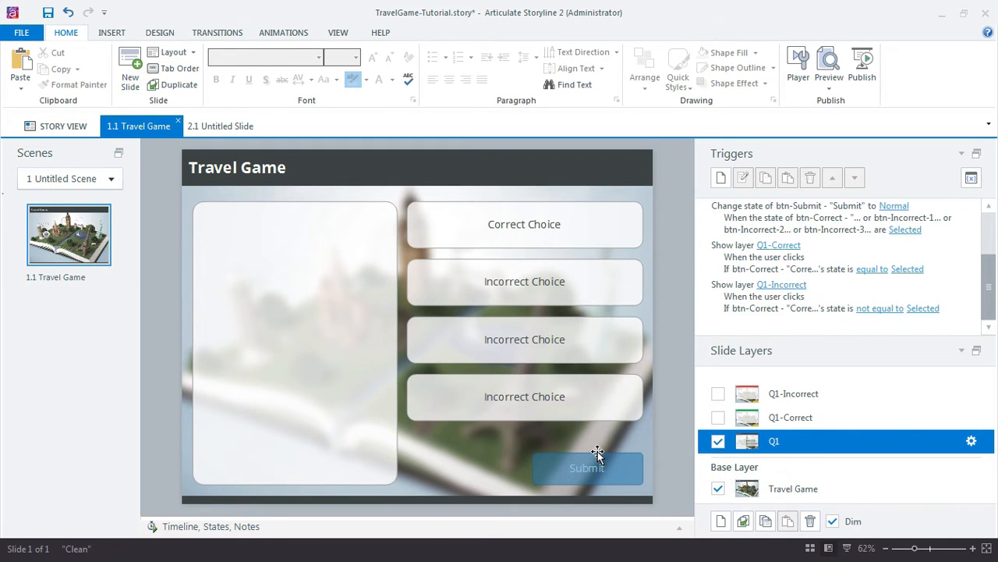
- Add a Submit trigger setting btn-Marker-1 to Correct if btn-Correct equals Selected
{"action": "left_click", "coordinate": [587, 469]}
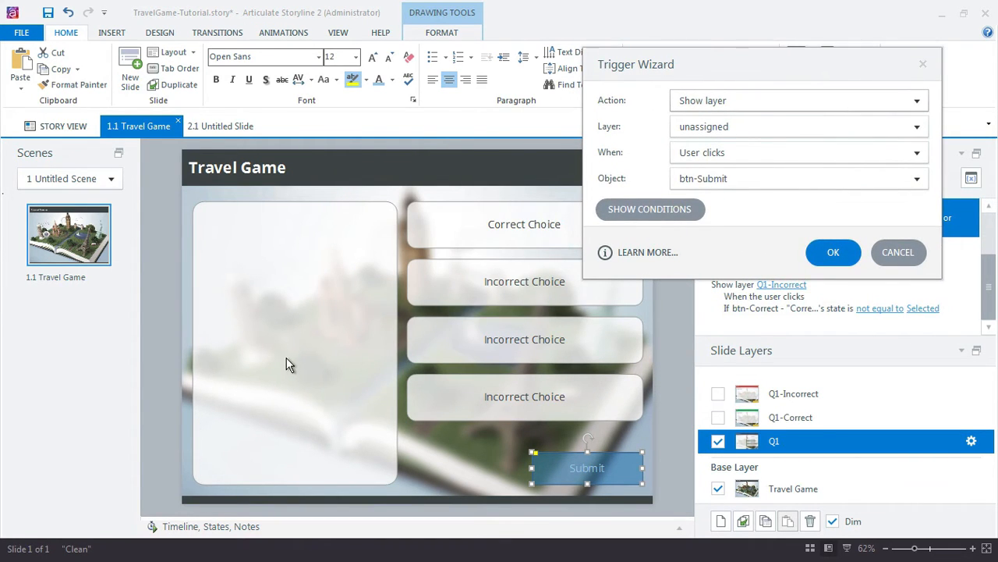
{"action": "mouse_move", "coordinate": [301, 343]}
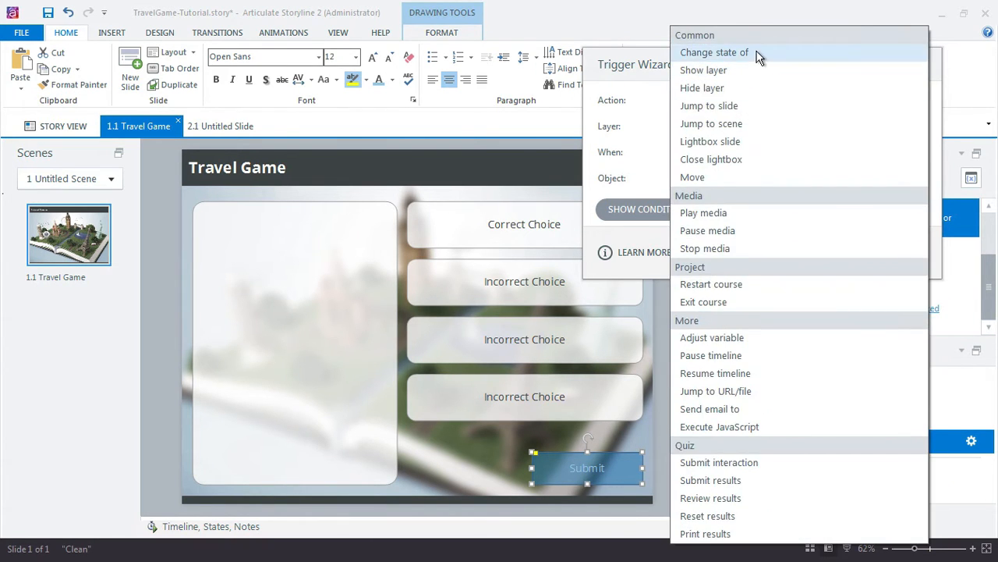
{"action": "left_click", "coordinate": [715, 52]}
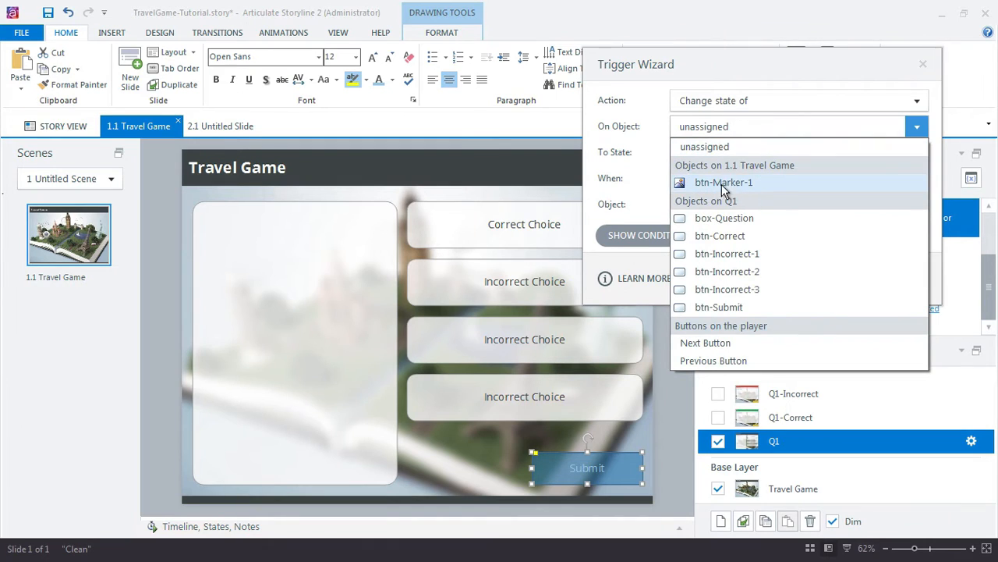
{"action": "mouse_move", "coordinate": [806, 193]}
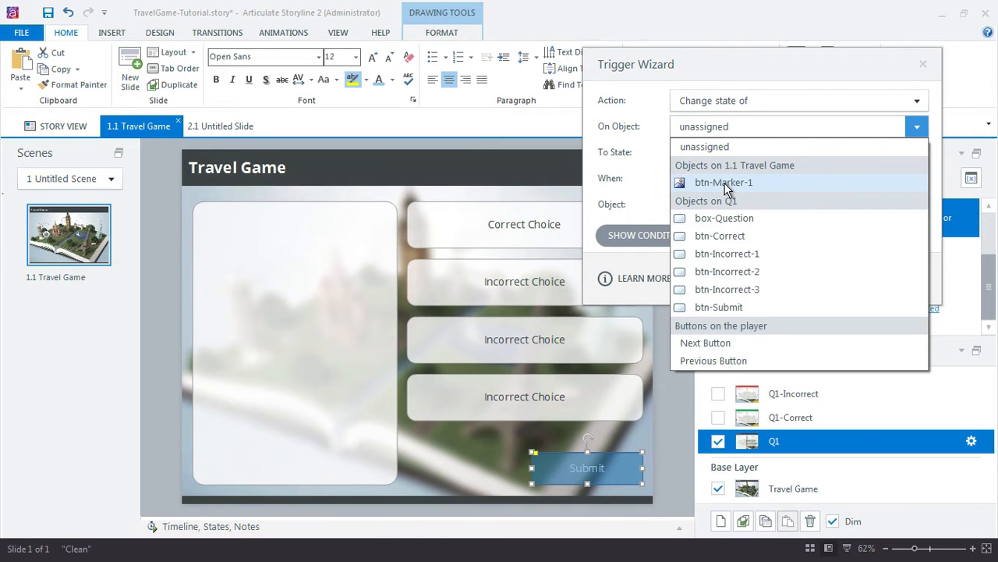
{"action": "mouse_move", "coordinate": [726, 184]}
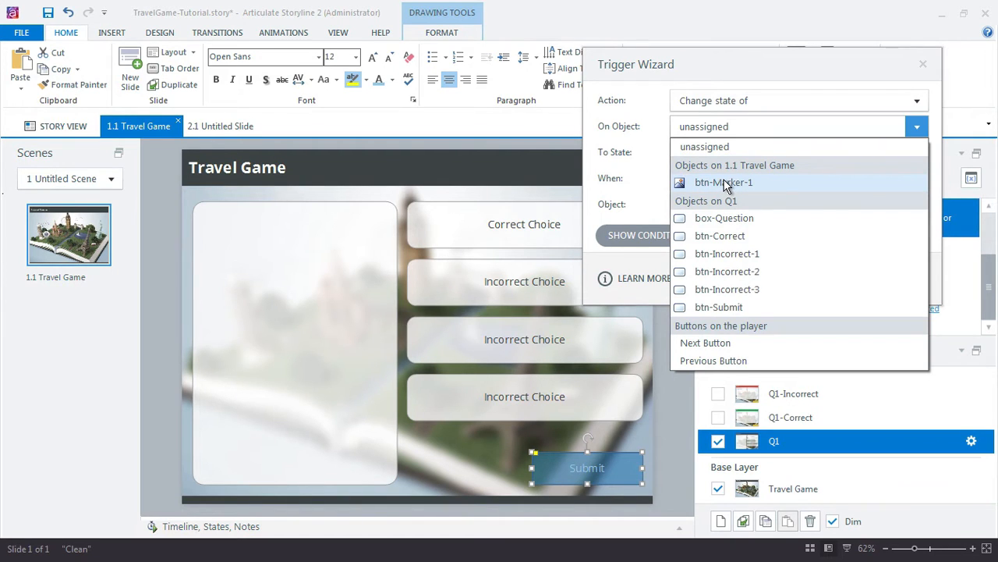
{"action": "left_click", "coordinate": [723, 182]}
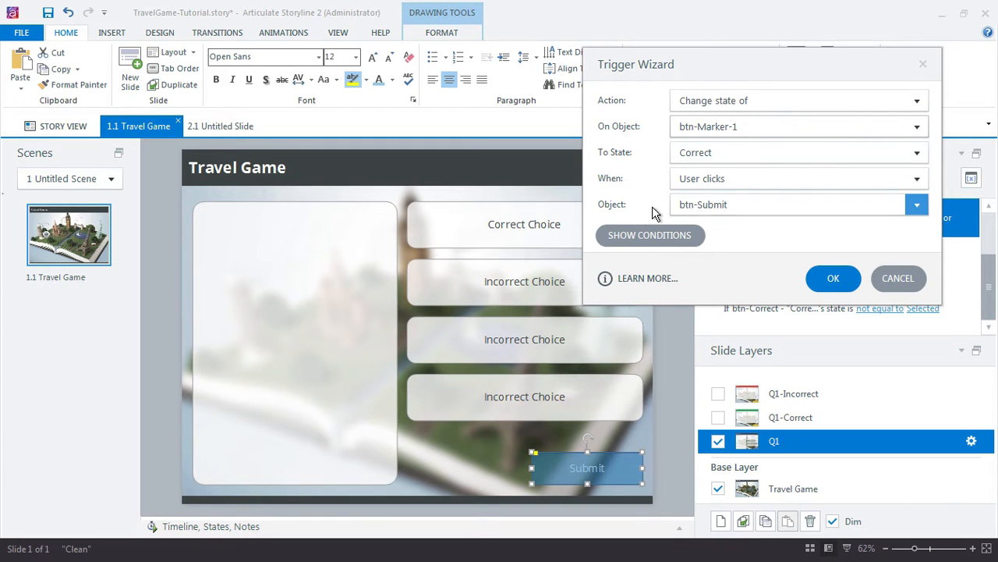
{"action": "left_click", "coordinate": [649, 234]}
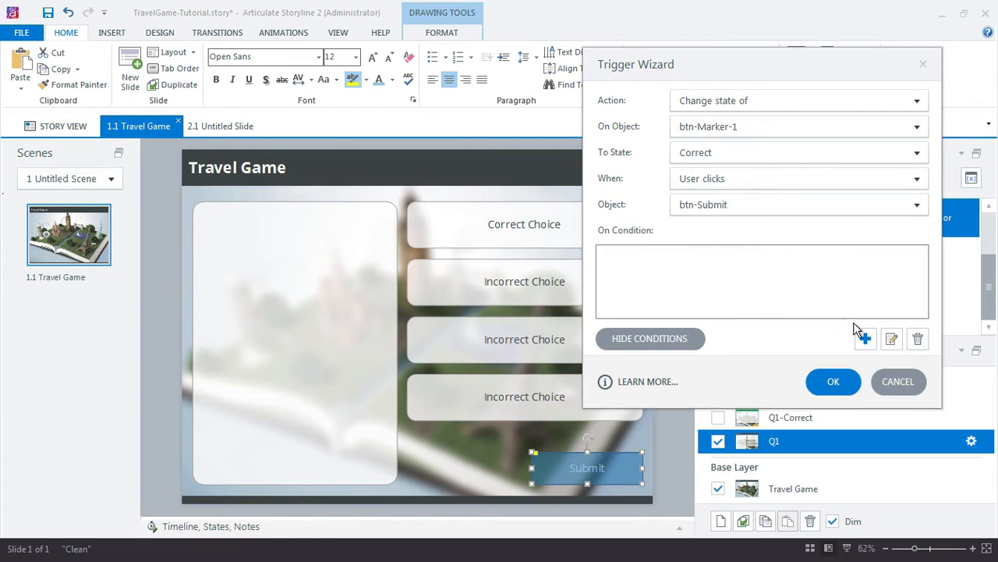
{"action": "left_click", "coordinate": [865, 338]}
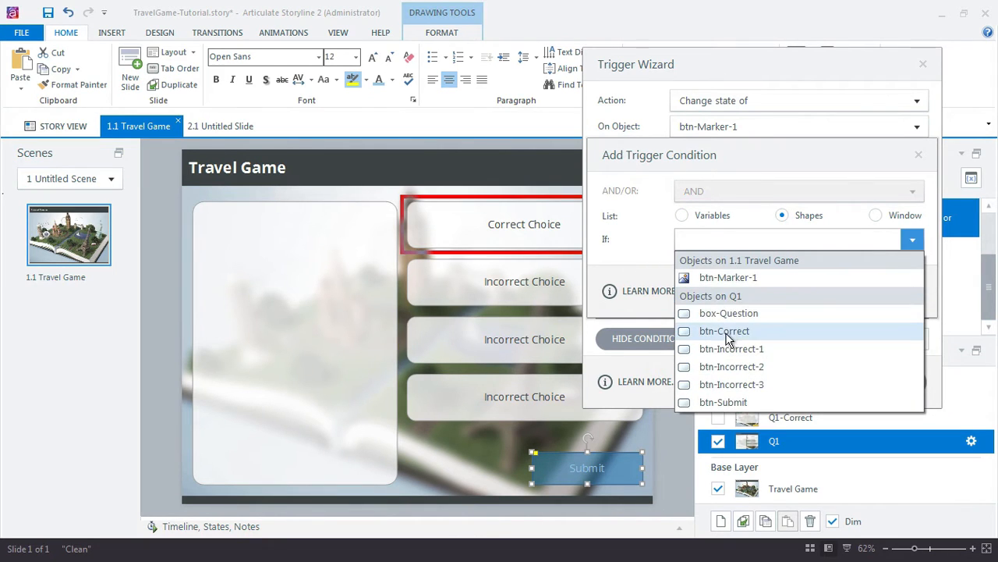
{"action": "left_click", "coordinate": [724, 330]}
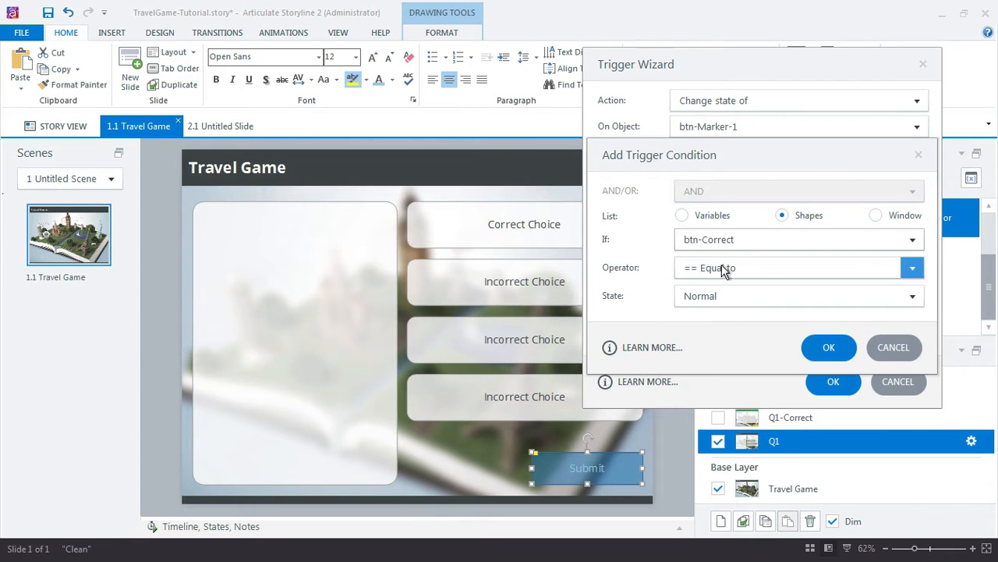
{"action": "left_click", "coordinate": [911, 296]}
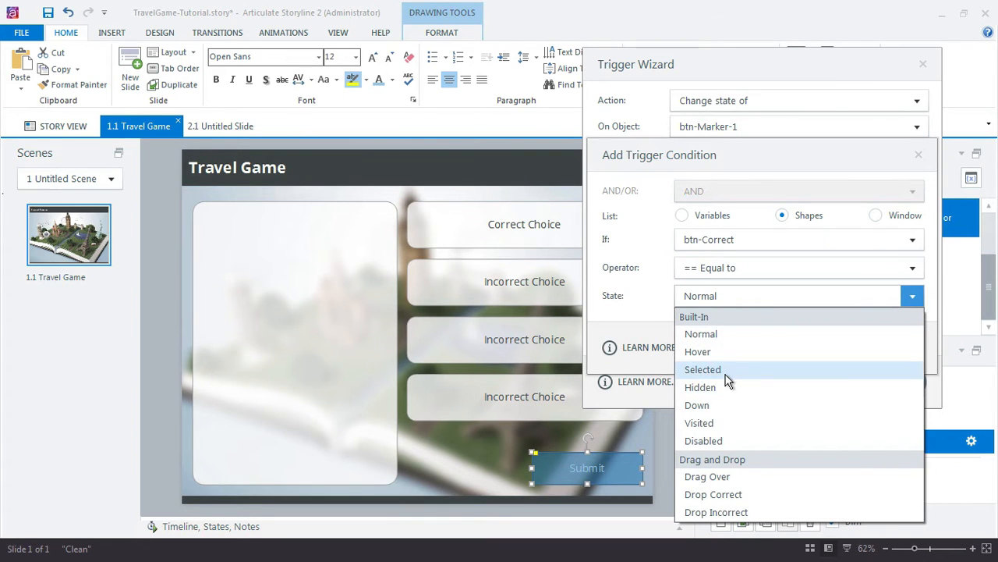
{"action": "left_click", "coordinate": [703, 369]}
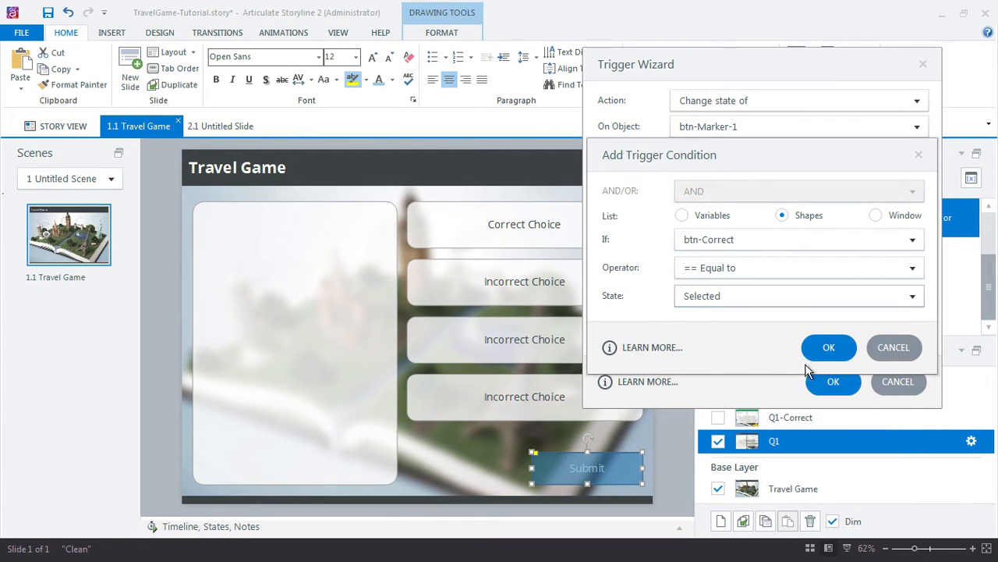
{"action": "left_click", "coordinate": [829, 347]}
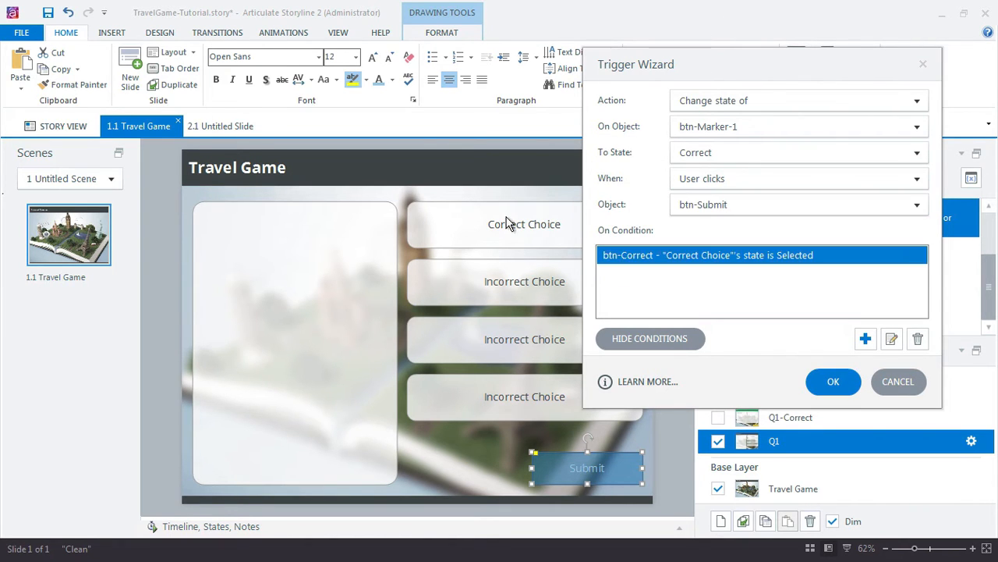
{"action": "mouse_move", "coordinate": [242, 431]}
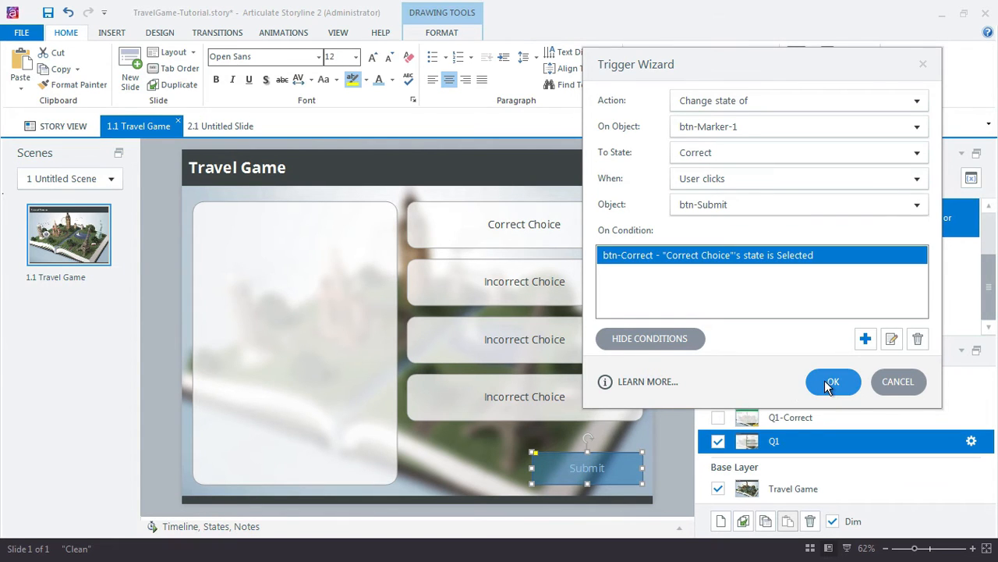
{"action": "mouse_move", "coordinate": [834, 382]}
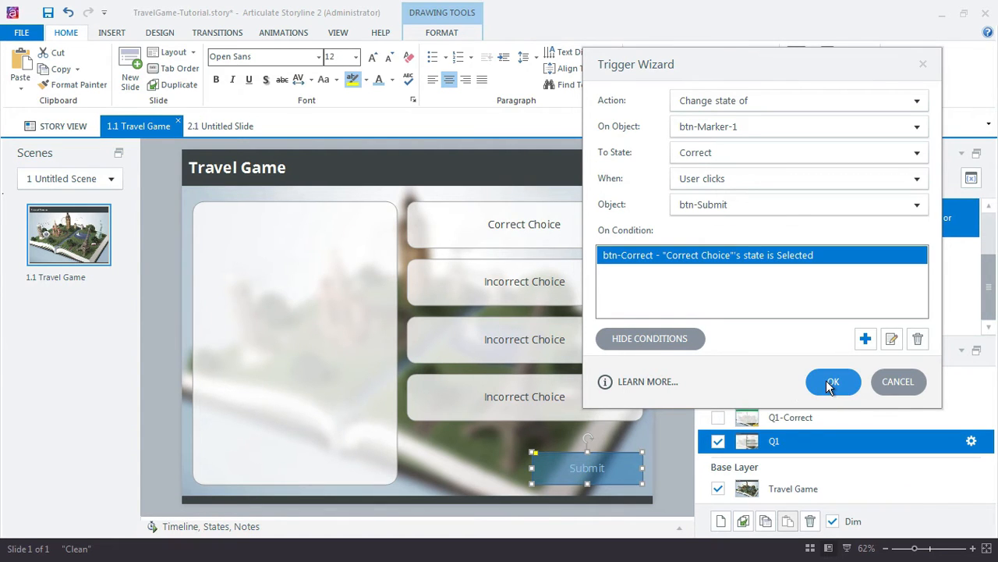
- Copy the marker trigger so Submit sets btn-Marker-1 Incorrect when btn-Correct isn't Selected
{"action": "left_click", "coordinate": [833, 382]}
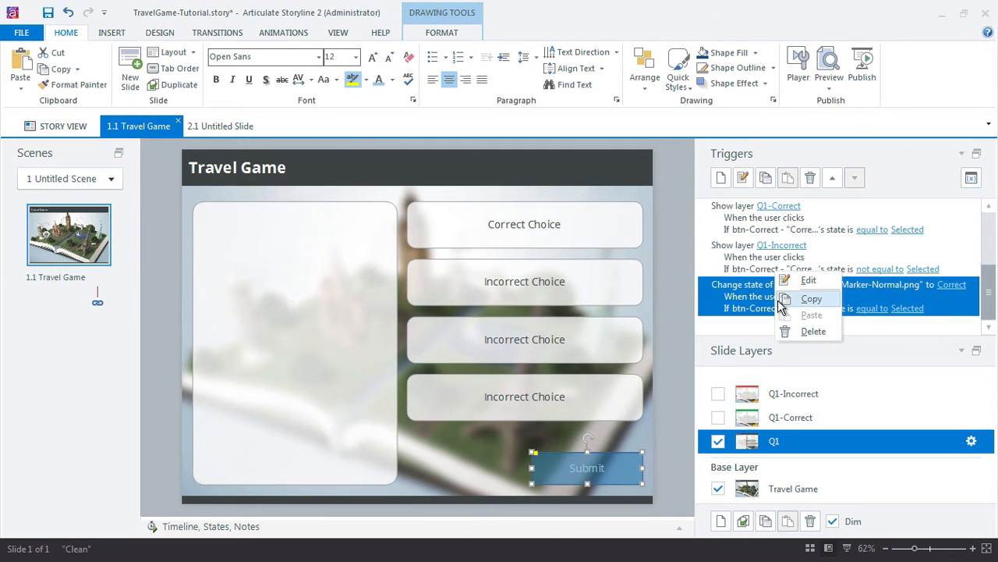
{"action": "left_click", "coordinate": [788, 178]}
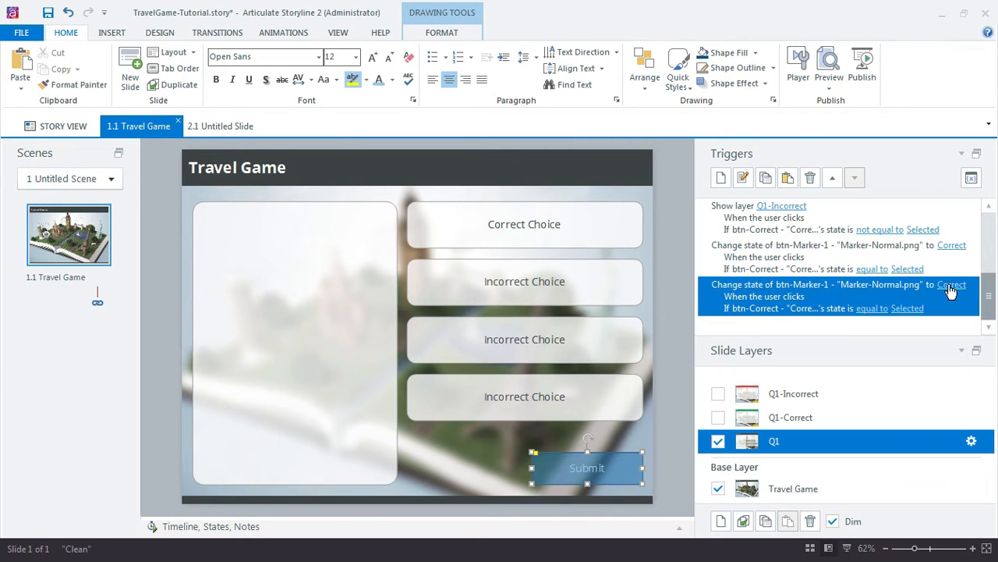
{"action": "left_click", "coordinate": [951, 284]}
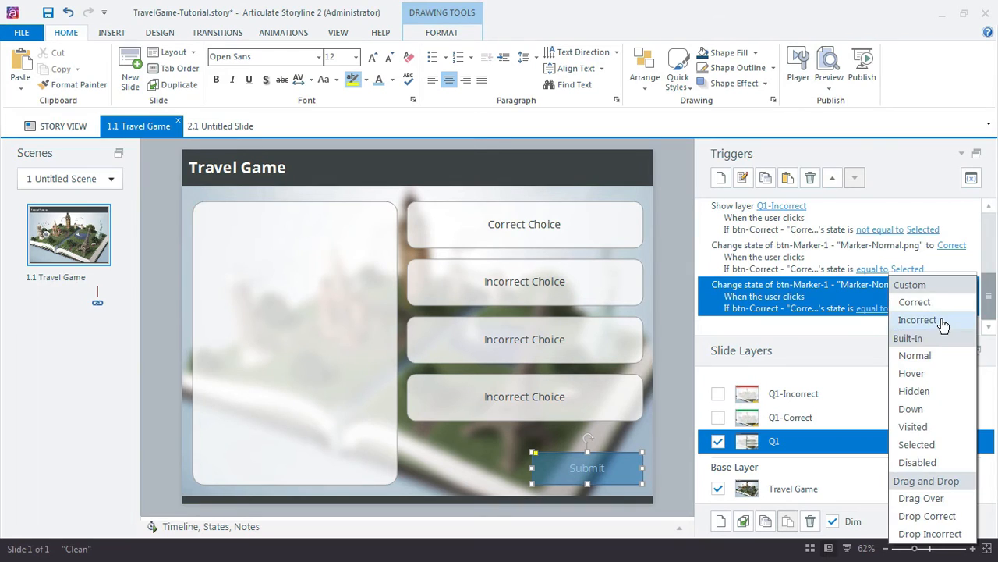
{"action": "left_click", "coordinate": [917, 319]}
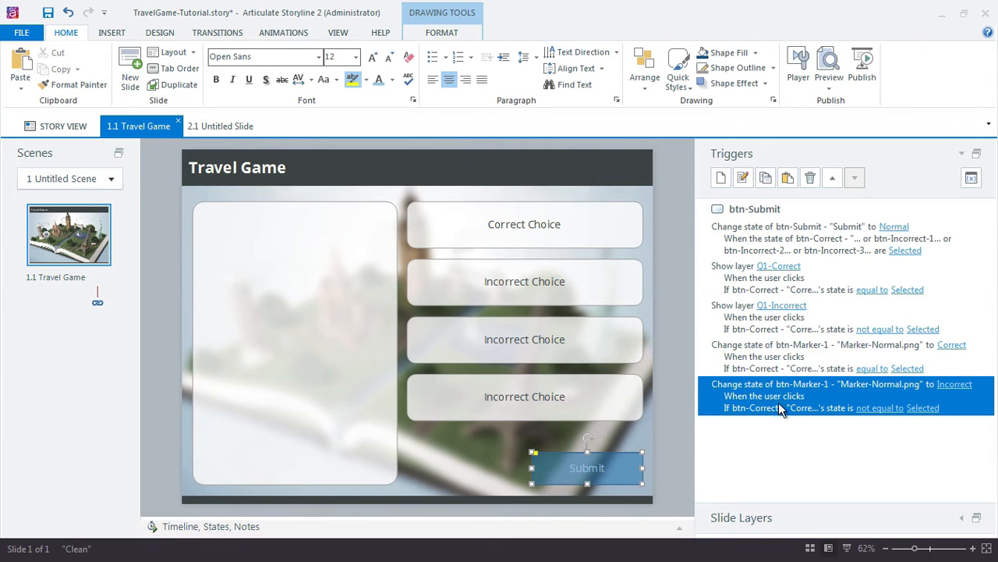
{"action": "mouse_move", "coordinate": [882, 413]}
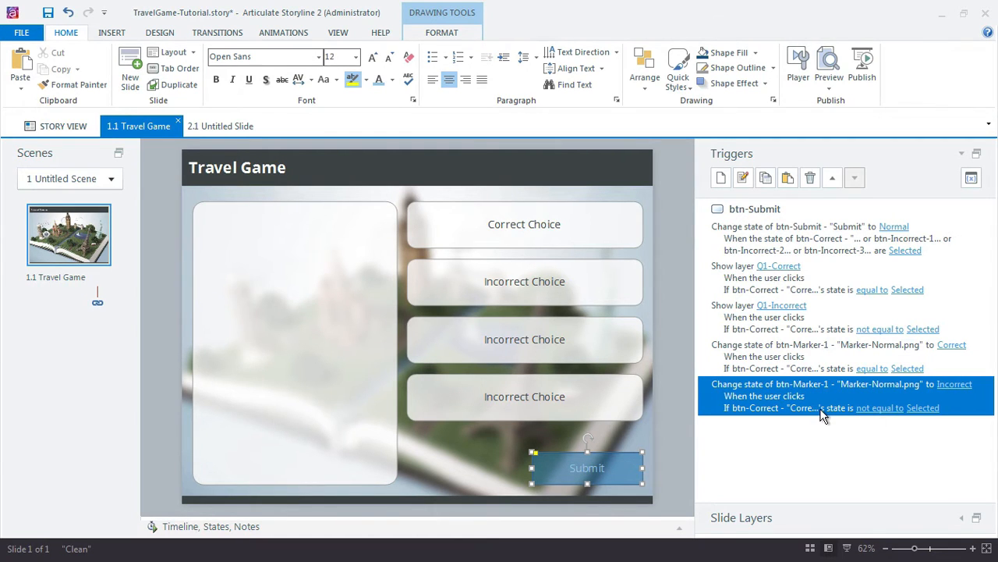
{"action": "left_click", "coordinate": [524, 223]}
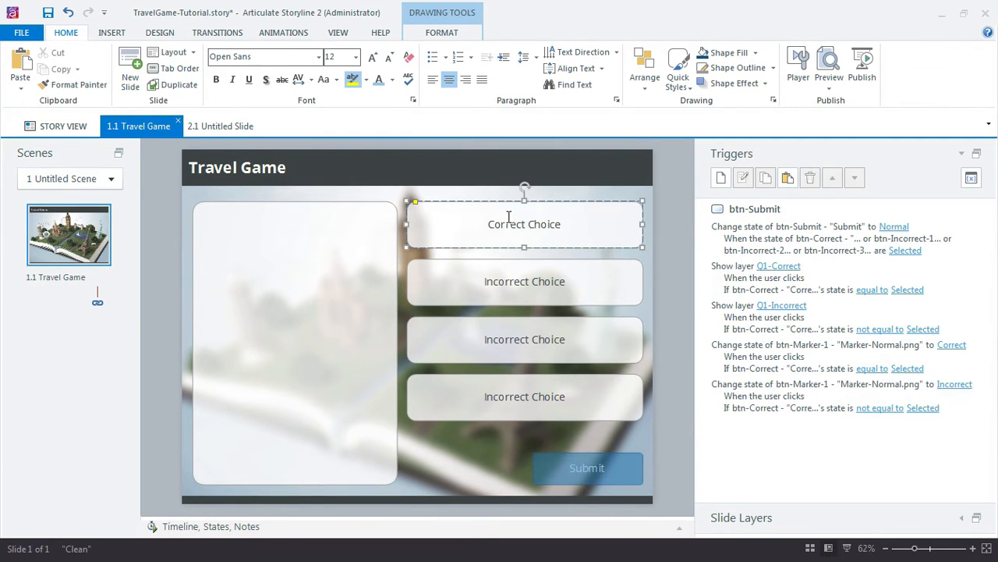
{"action": "mouse_move", "coordinate": [665, 258]}
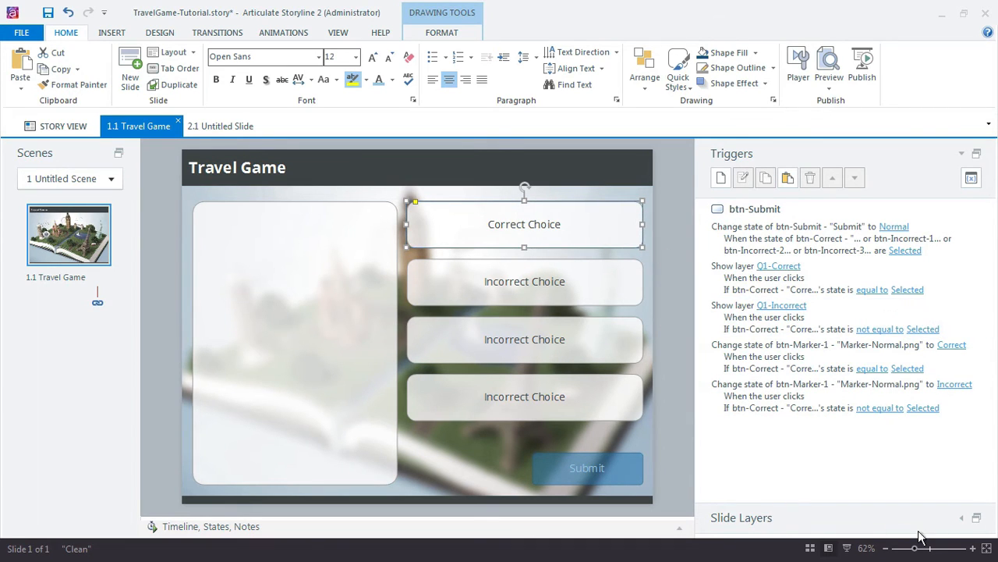
- View the Q1-Correct feedback layer, then return to the Travel Game base layer
{"action": "left_click", "coordinate": [804, 417]}
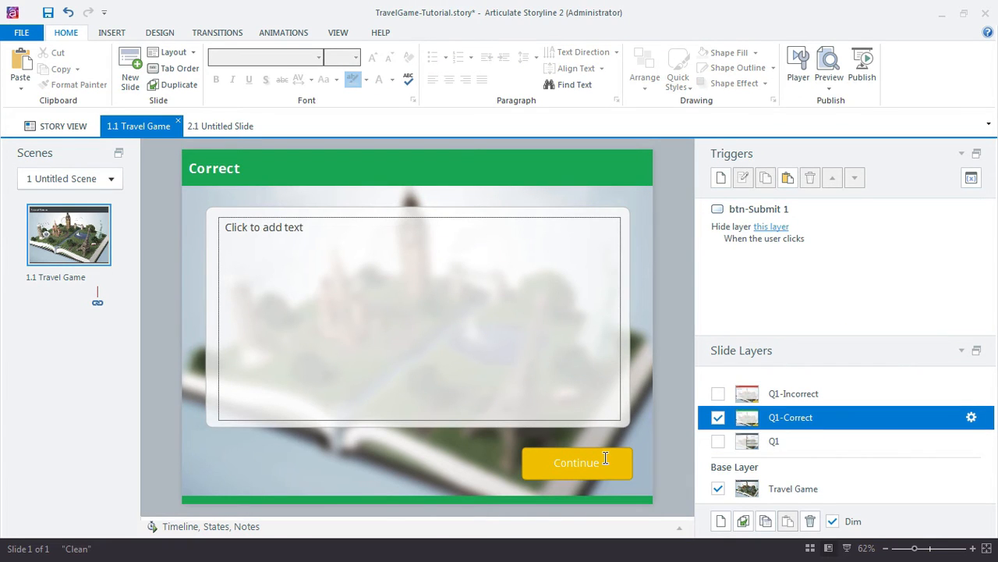
{"action": "left_click", "coordinate": [794, 393]}
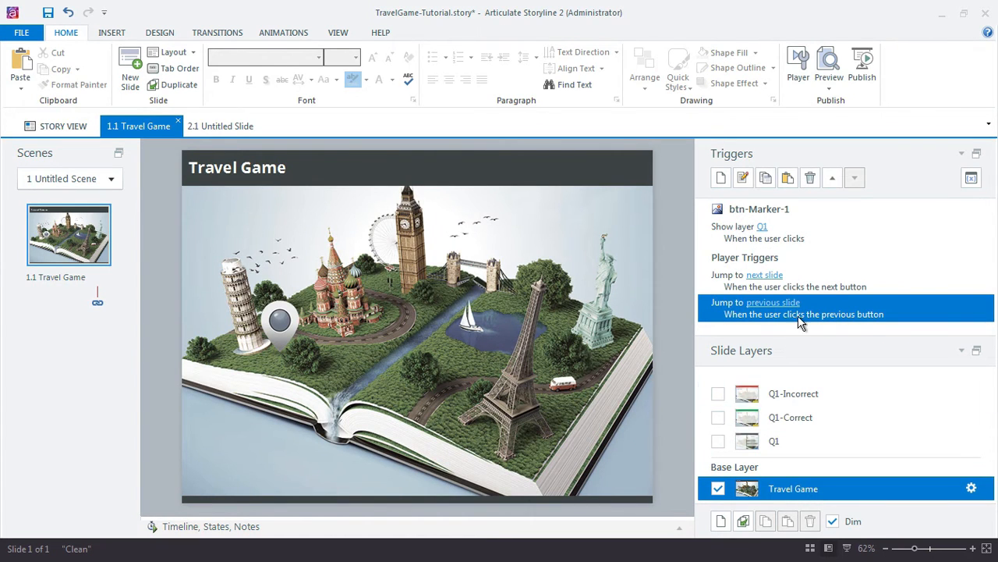
{"action": "left_click", "coordinate": [830, 64]}
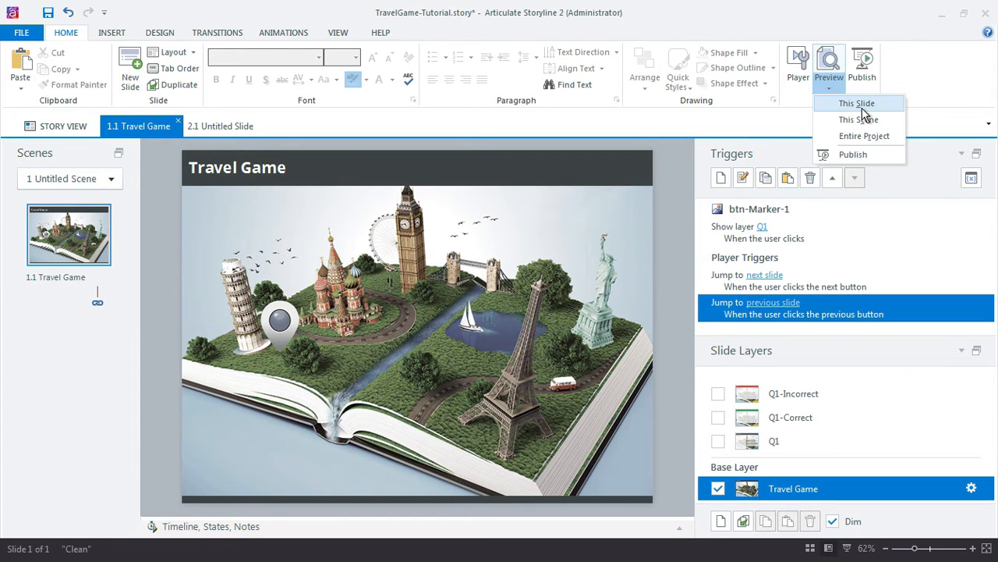
- Preview this slide, submit Correct Choice, continue, and check the marker turns green
{"action": "left_click", "coordinate": [857, 103]}
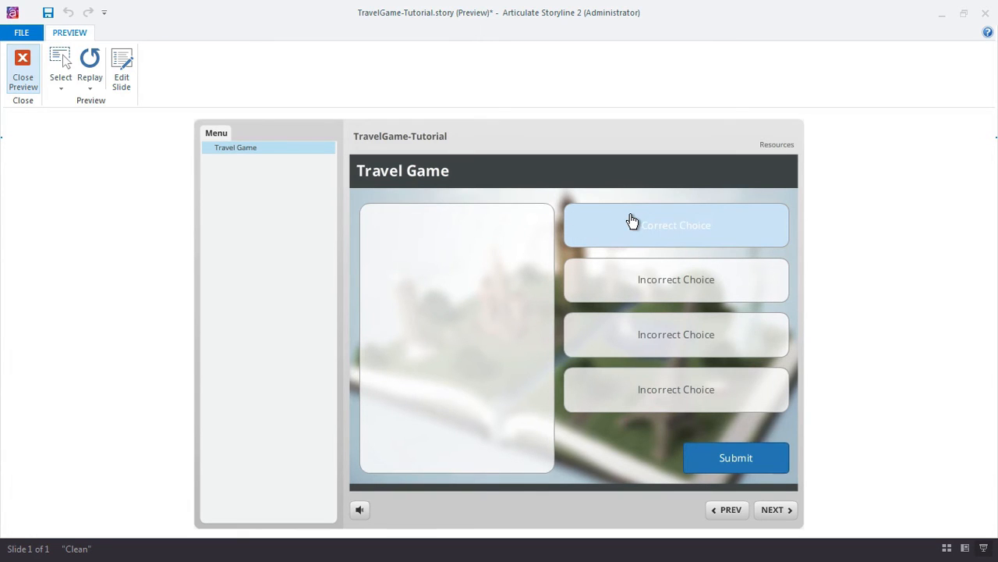
{"action": "left_click", "coordinate": [736, 457]}
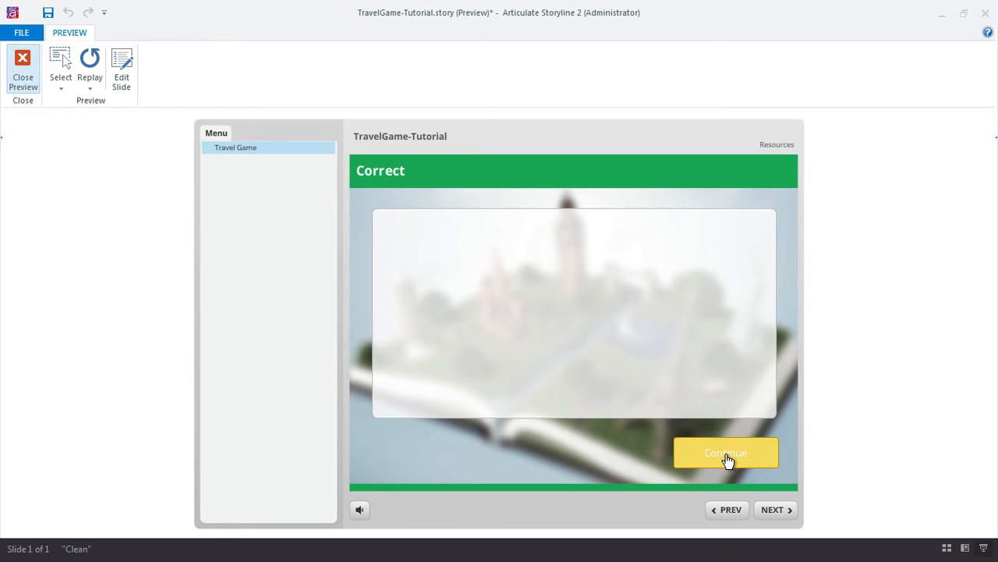
{"action": "left_click", "coordinate": [725, 453]}
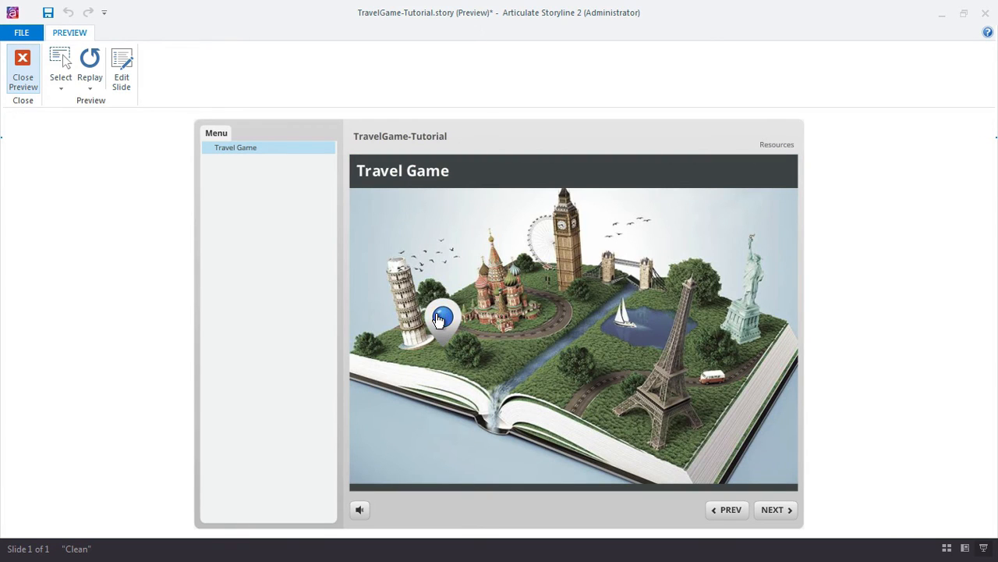
{"action": "left_click", "coordinate": [441, 319]}
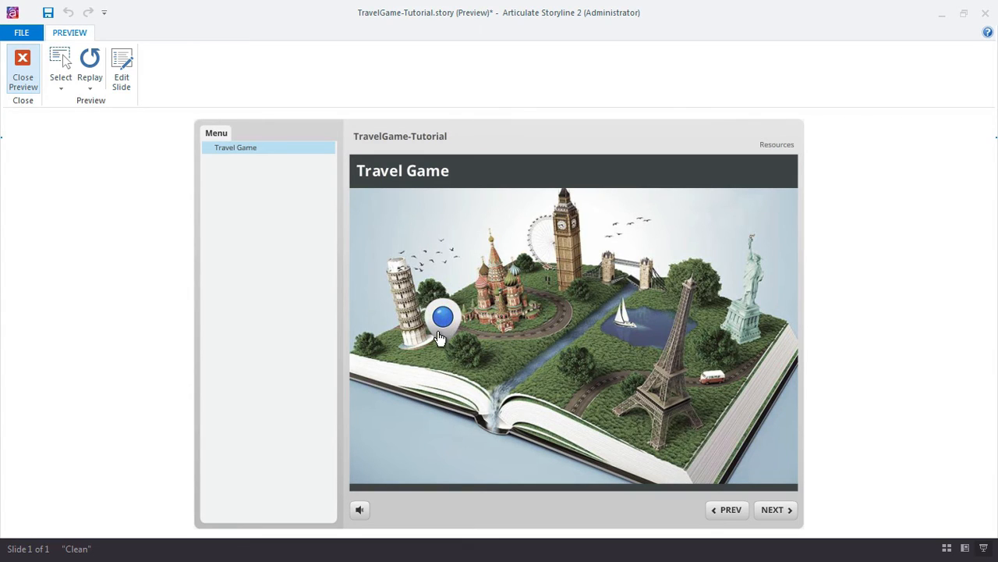
{"action": "left_click", "coordinate": [442, 317]}
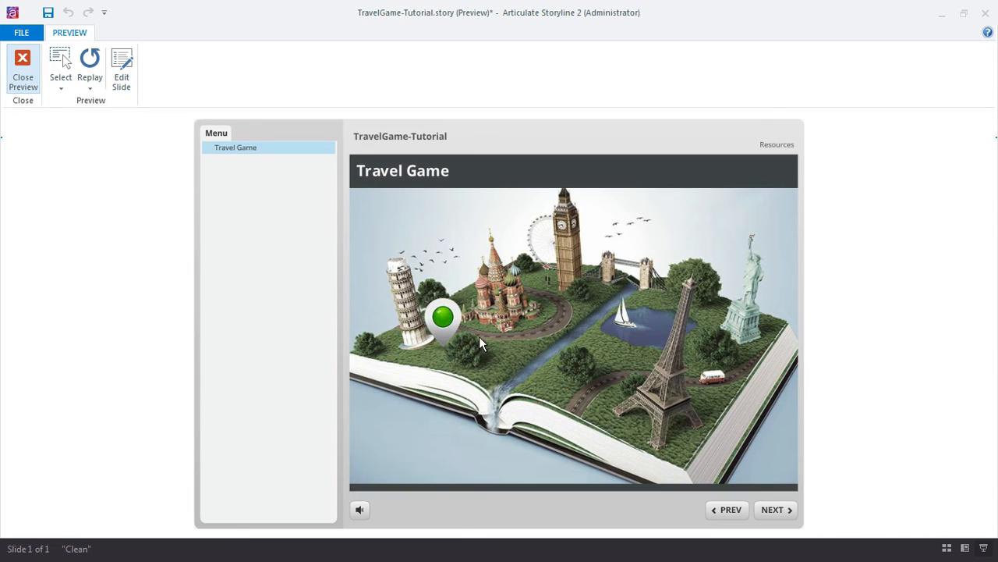
{"action": "mouse_move", "coordinate": [471, 350]}
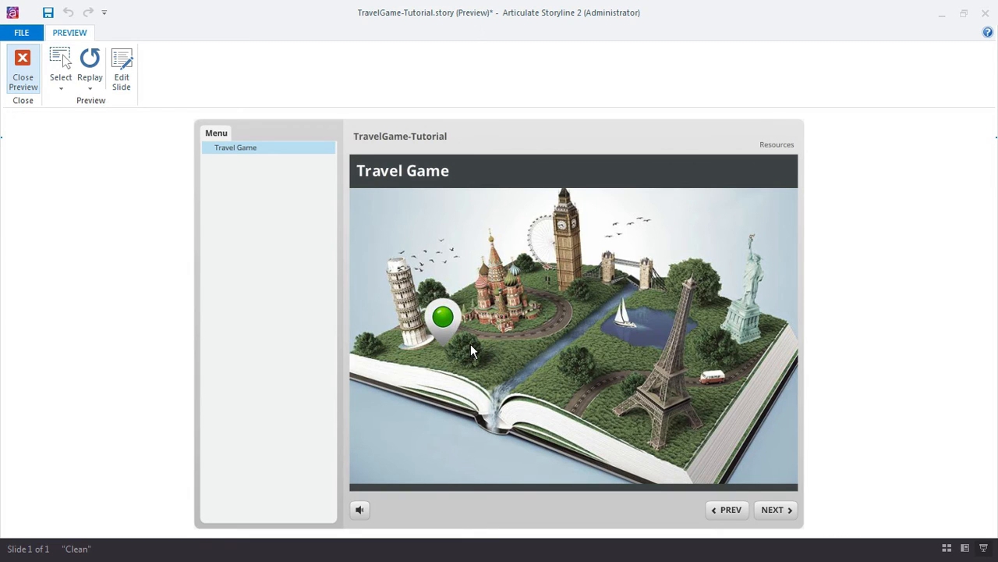
{"action": "mouse_move", "coordinate": [484, 350]}
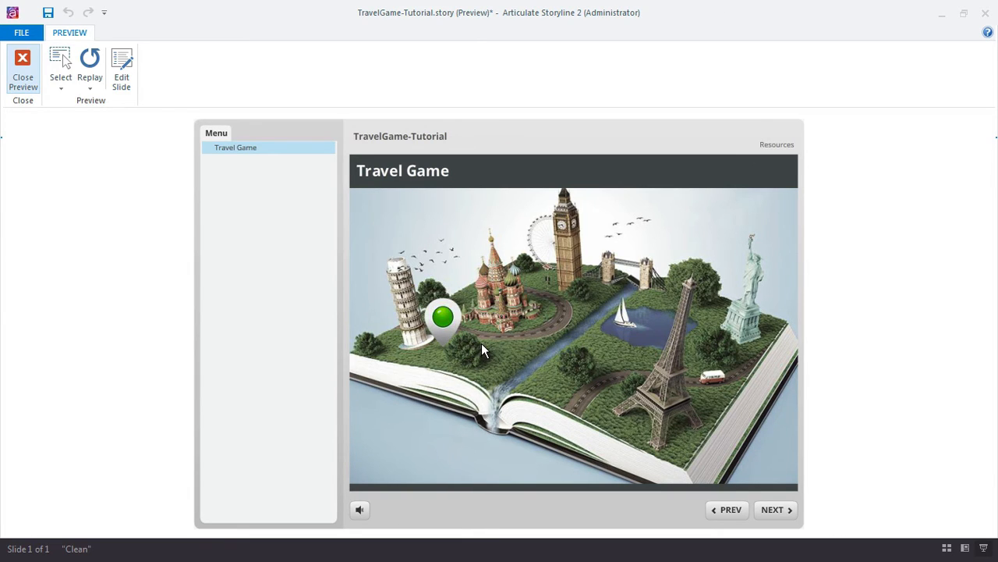
- Close the preview and draw a Rectangle shape over the map marker
{"action": "left_click", "coordinate": [22, 62]}
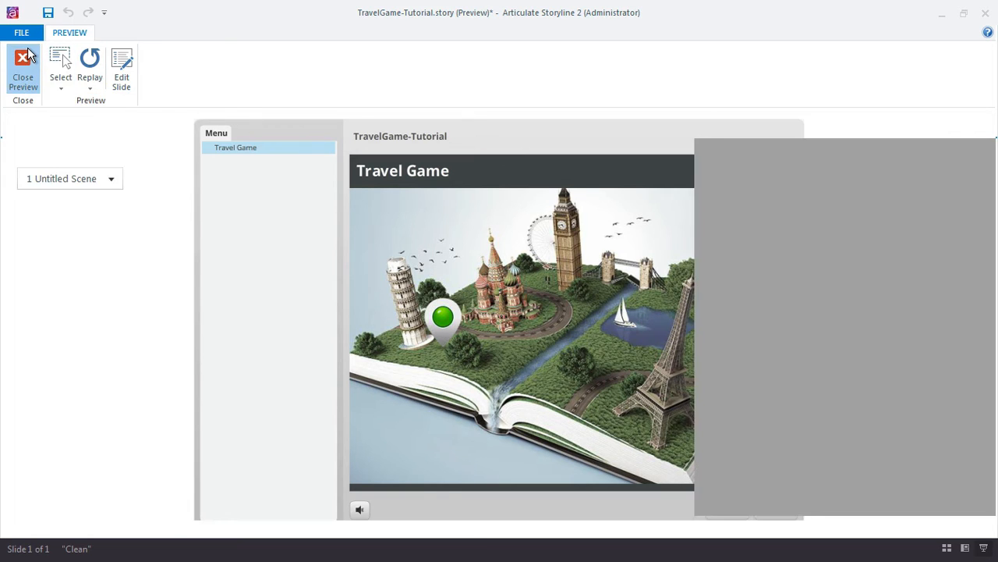
{"action": "left_click", "coordinate": [23, 63]}
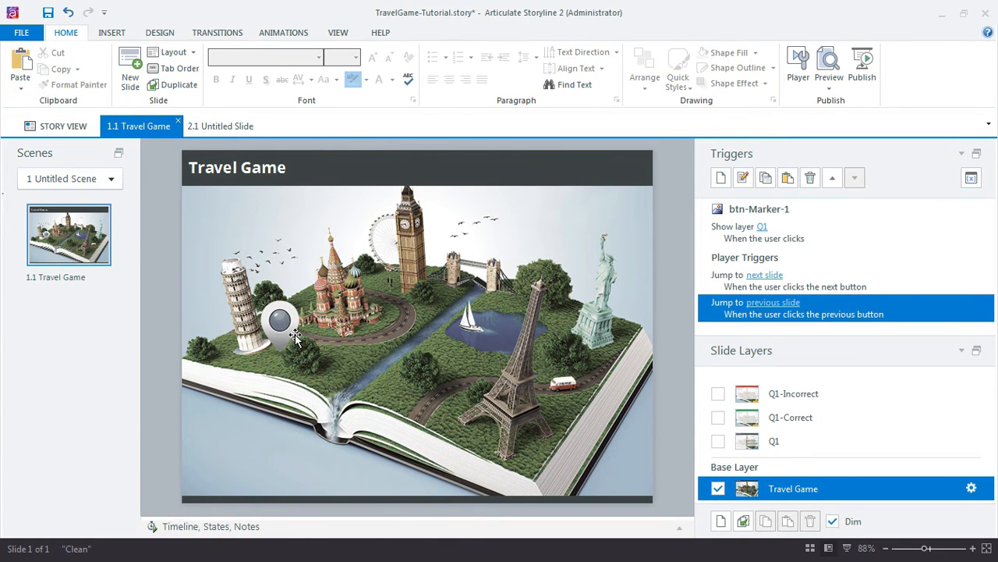
{"action": "mouse_move", "coordinate": [293, 347]}
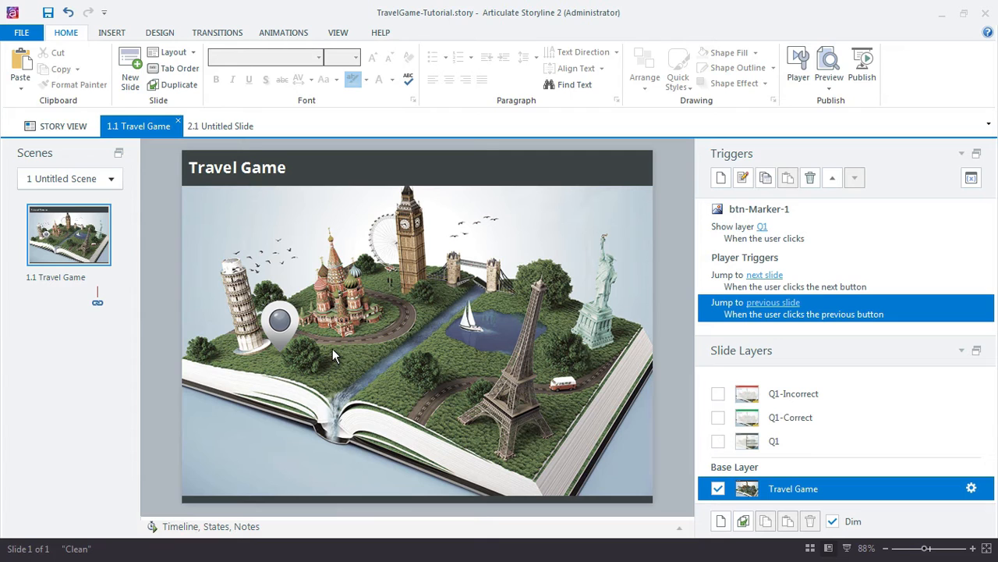
{"action": "mouse_move", "coordinate": [329, 351]}
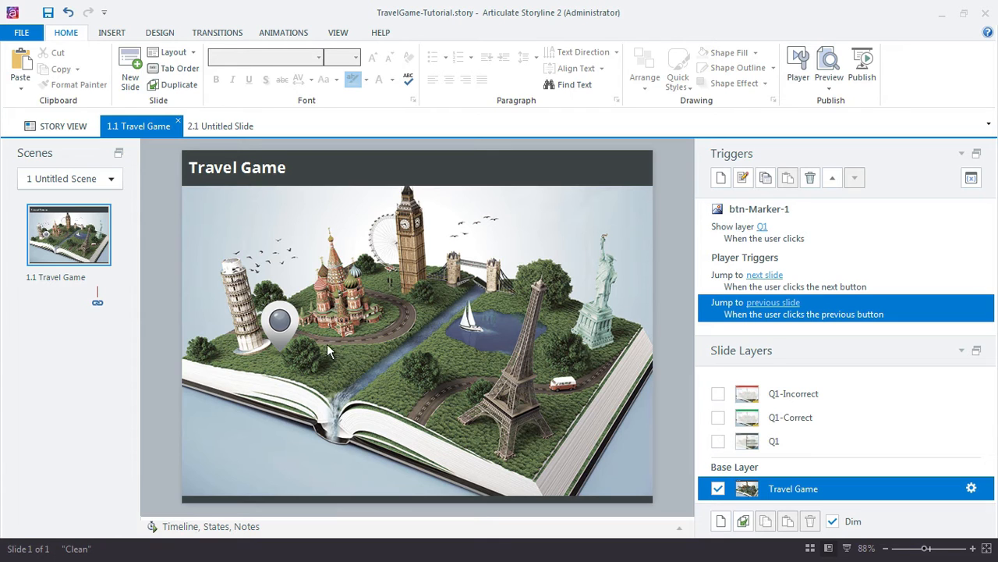
{"action": "left_click", "coordinate": [111, 32]}
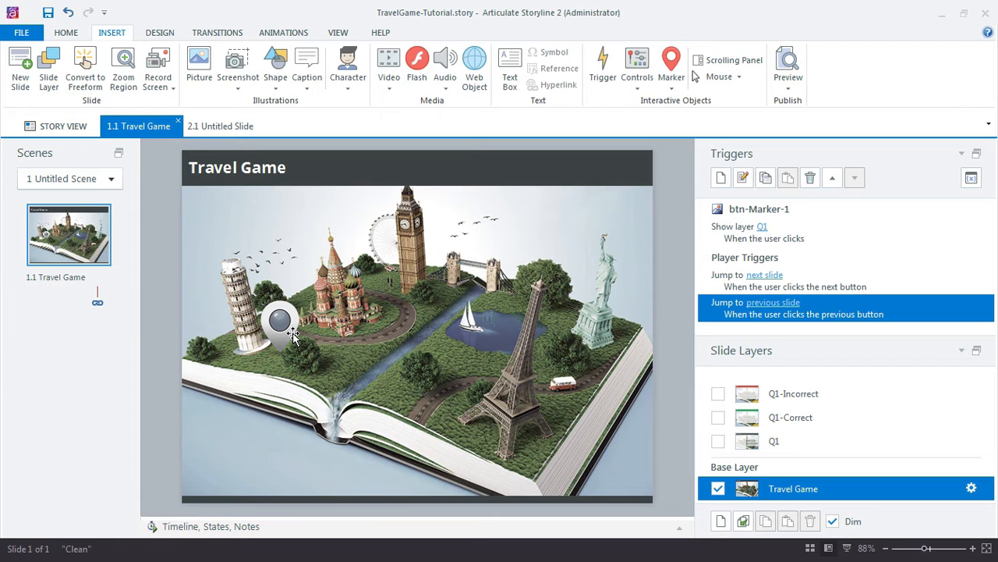
{"action": "mouse_move", "coordinate": [296, 341]}
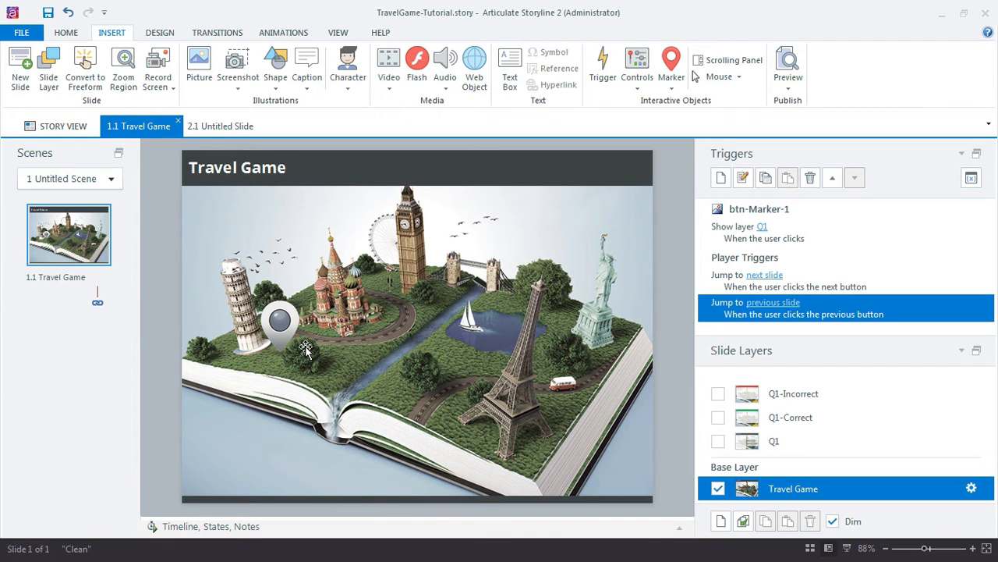
{"action": "mouse_move", "coordinate": [292, 335]}
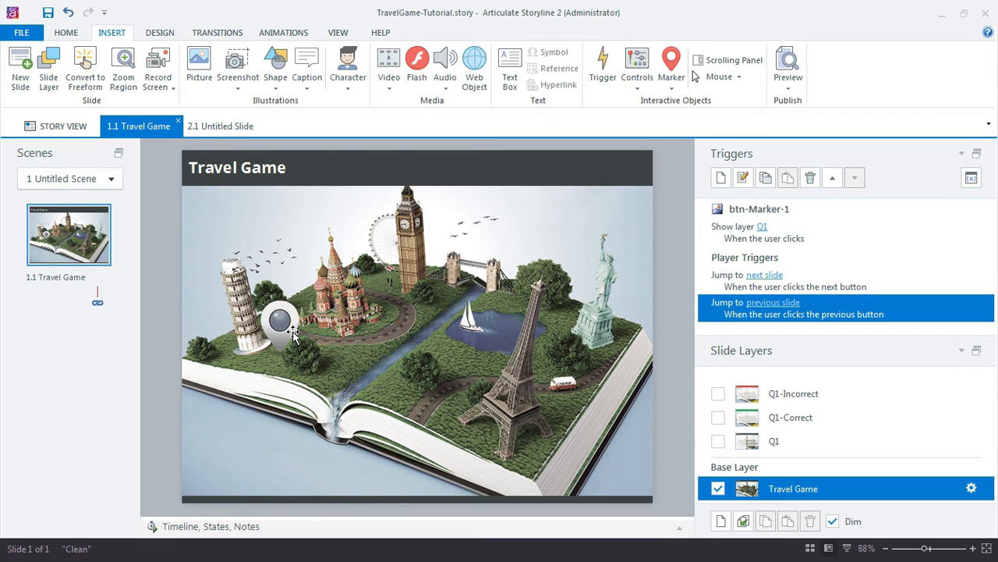
{"action": "left_click", "coordinate": [276, 62]}
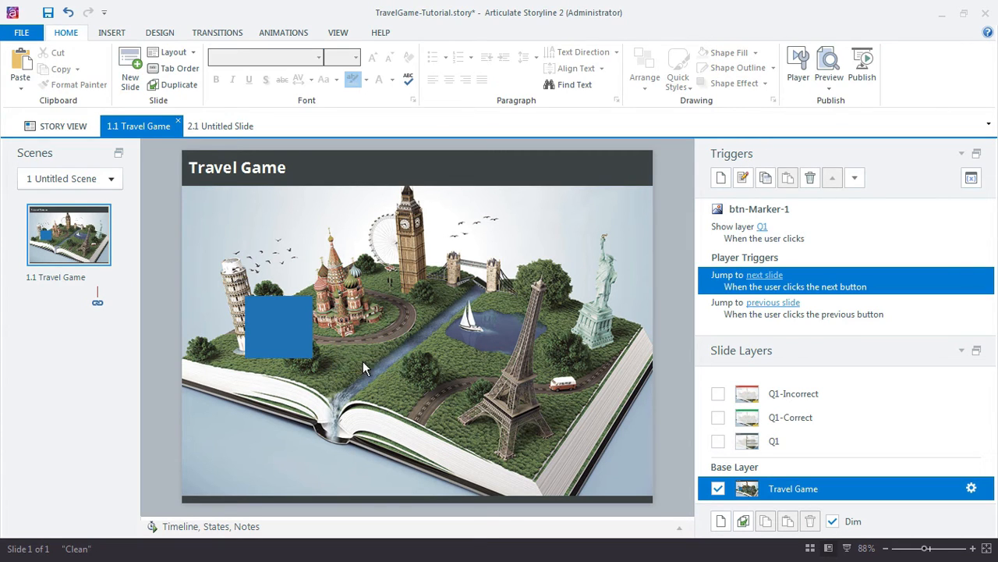
{"action": "mouse_move", "coordinate": [276, 324]}
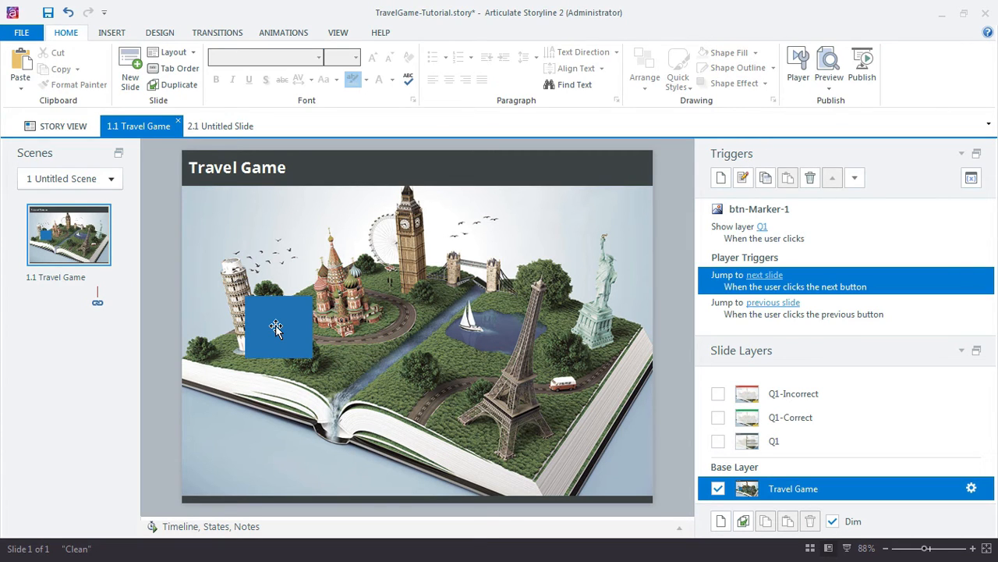
- Set the rectangle's solid fill transparency to 74% in Format Shape
{"action": "right_click", "coordinate": [277, 326]}
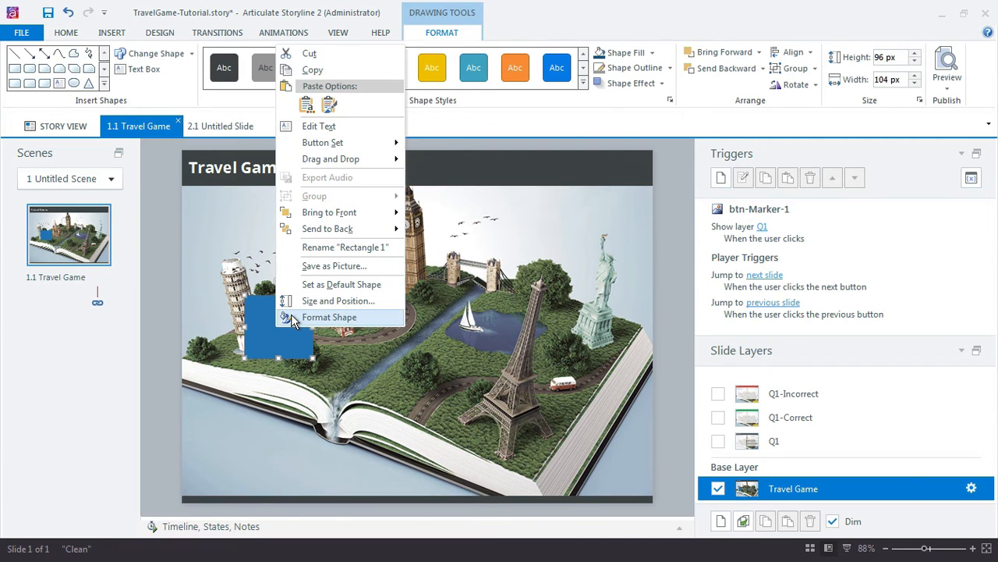
{"action": "left_click", "coordinate": [329, 317]}
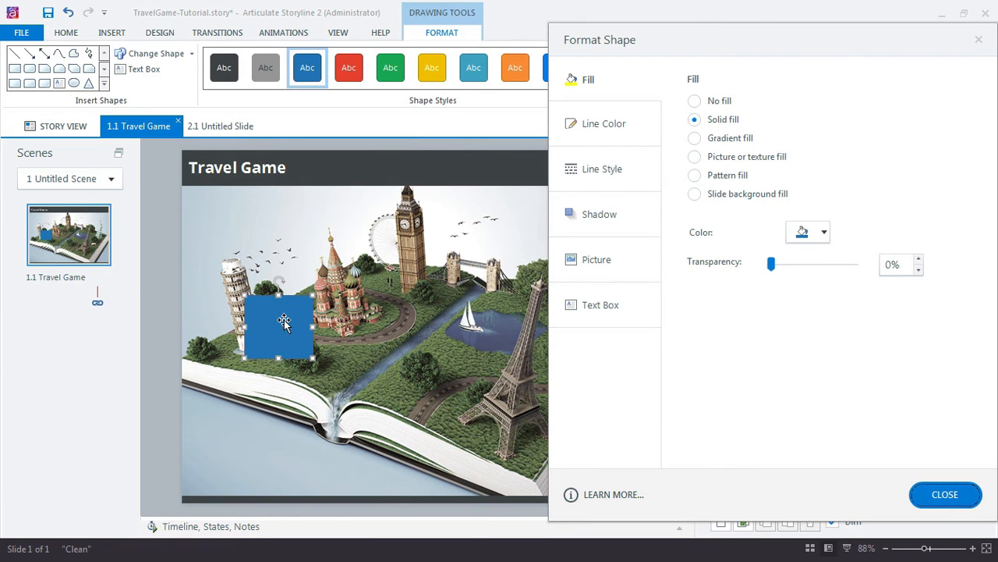
{"action": "left_click_drag", "start_coordinate": [771, 263], "coordinate": [856, 263]}
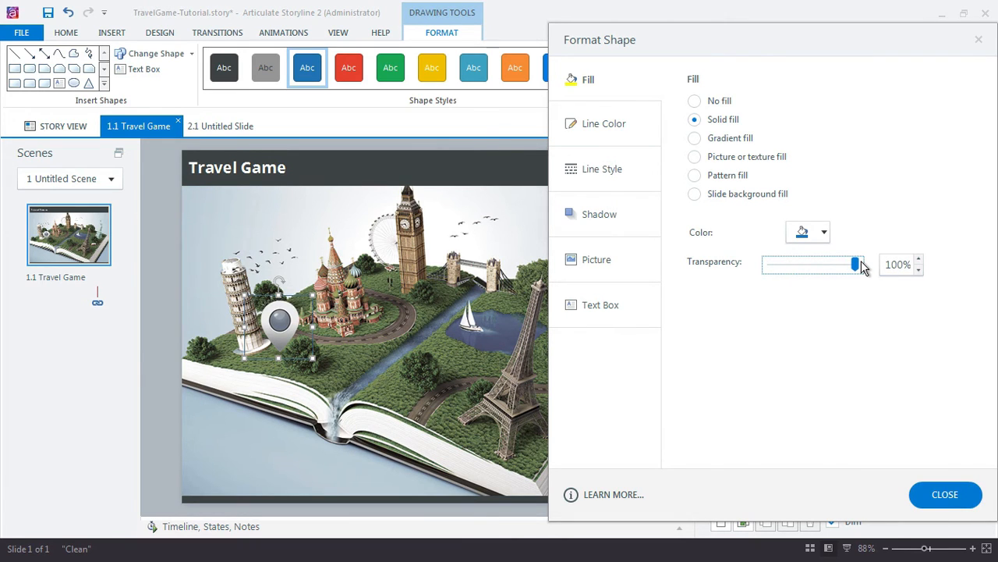
{"action": "left_click_drag", "start_coordinate": [856, 265], "coordinate": [848, 264]}
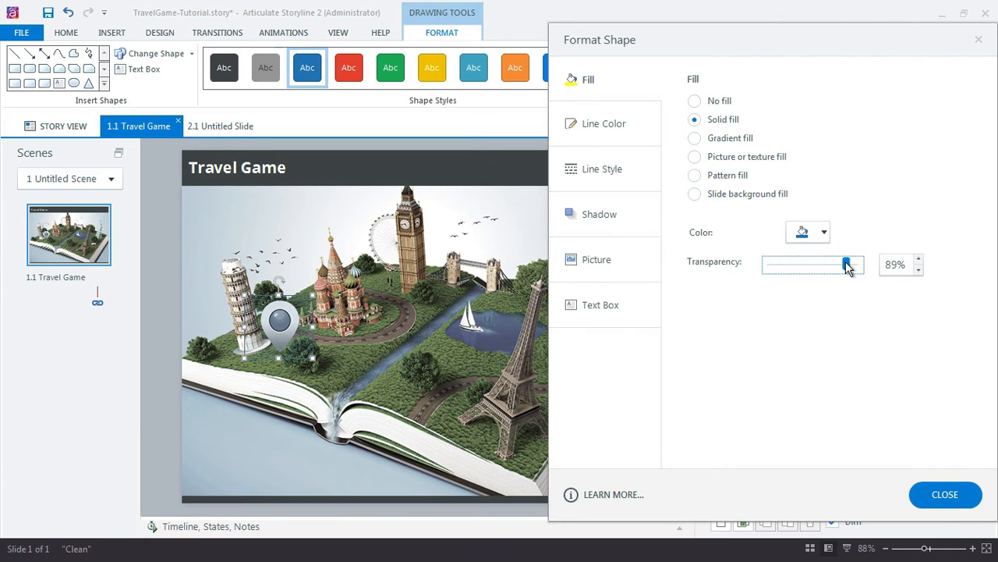
{"action": "left_click_drag", "start_coordinate": [846, 265], "coordinate": [833, 265]}
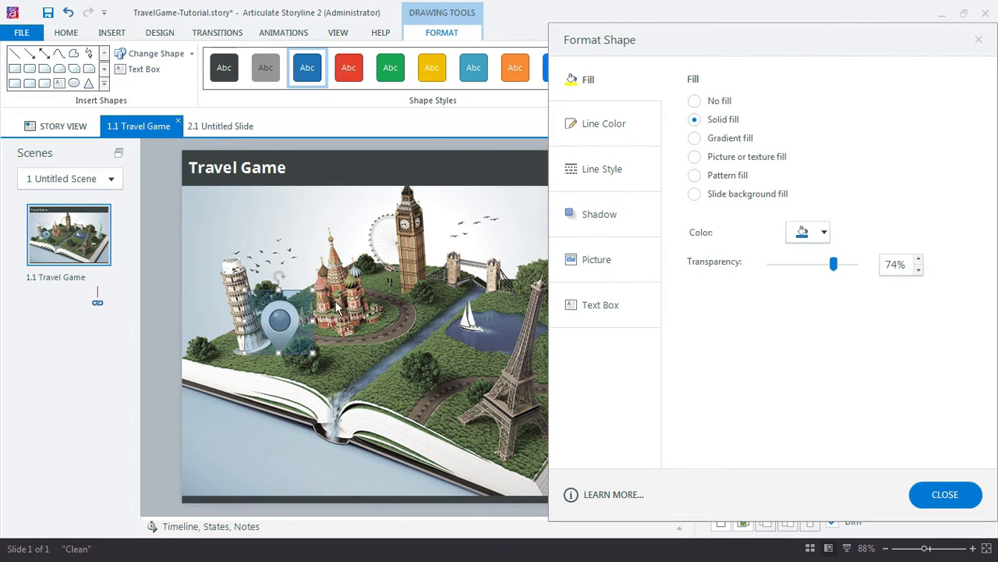
{"action": "mouse_move", "coordinate": [316, 363]}
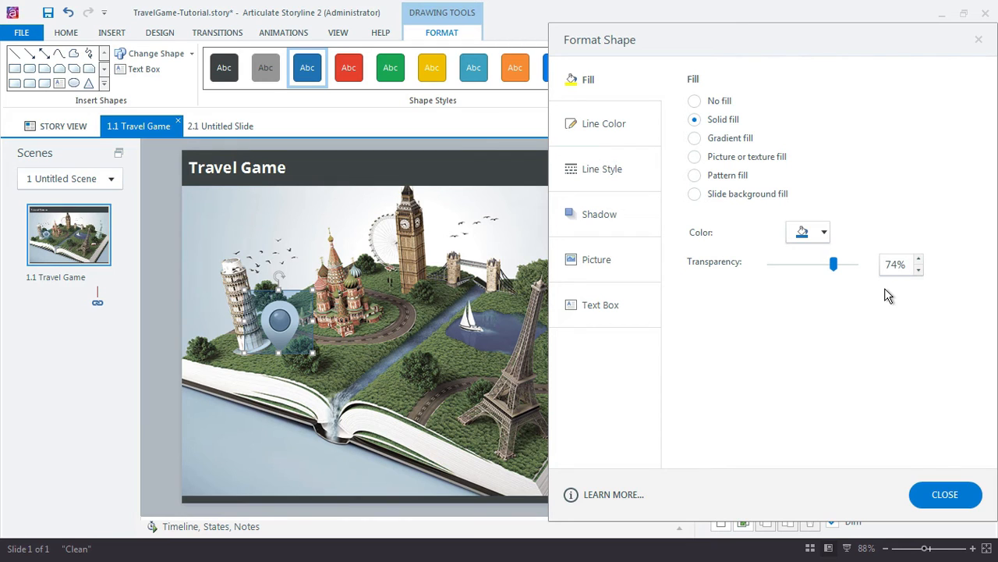
- Make the cover rectangle's initial state Hidden and rename it Cover-1
{"action": "left_click", "coordinate": [944, 495]}
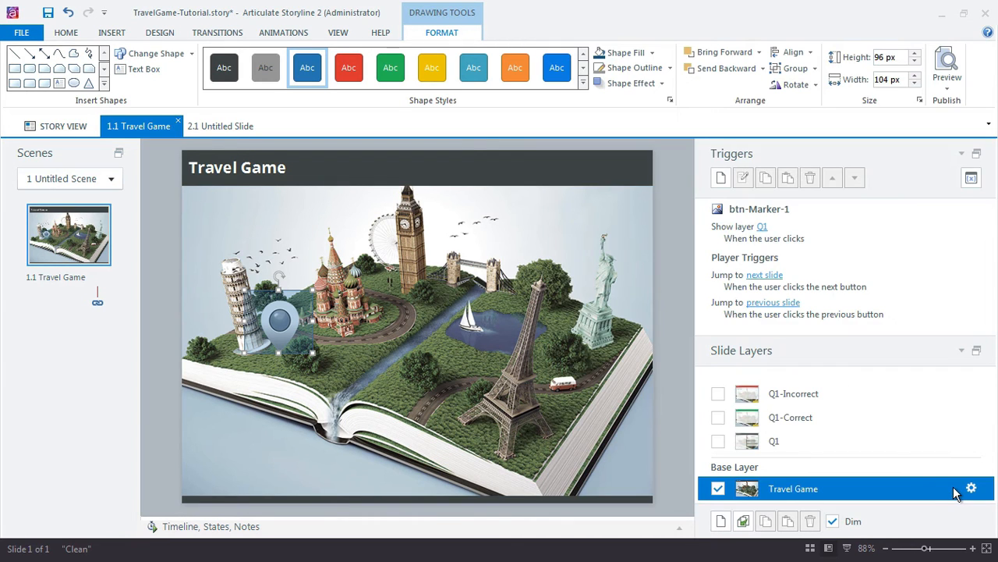
{"action": "left_click", "coordinate": [775, 441]}
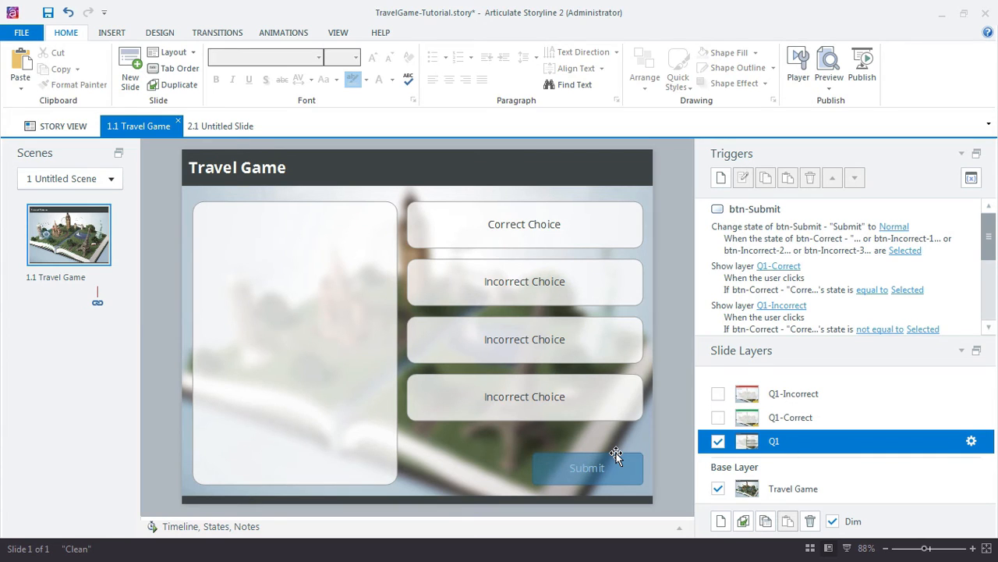
{"action": "left_click", "coordinate": [587, 468]}
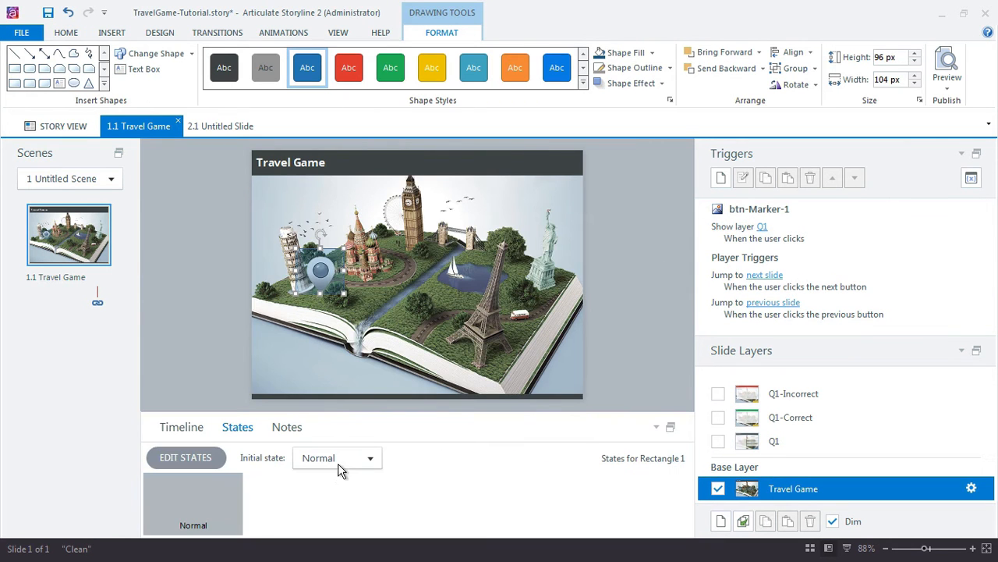
{"action": "left_click", "coordinate": [369, 458]}
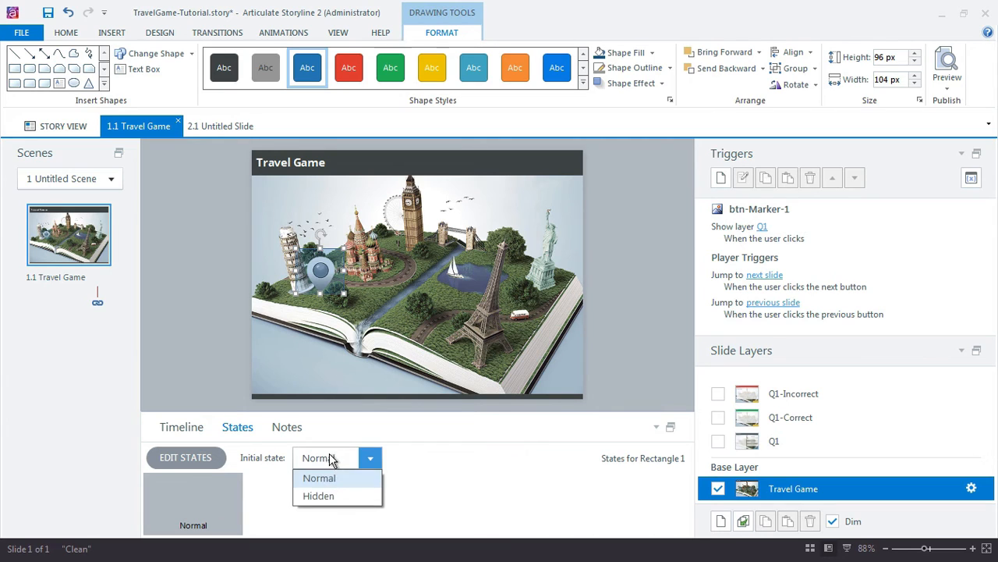
{"action": "left_click", "coordinate": [319, 496]}
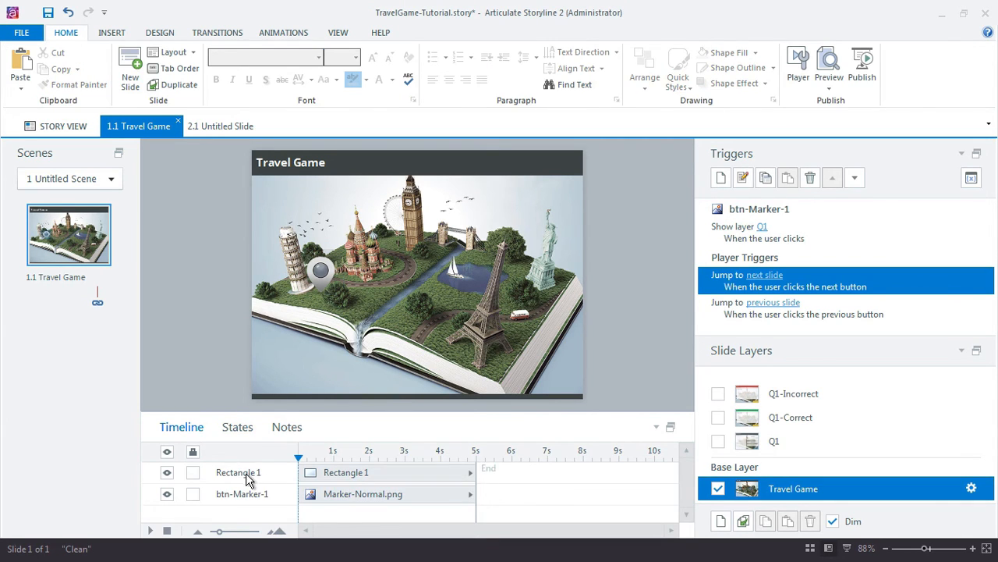
{"action": "double_click", "coordinate": [238, 471]}
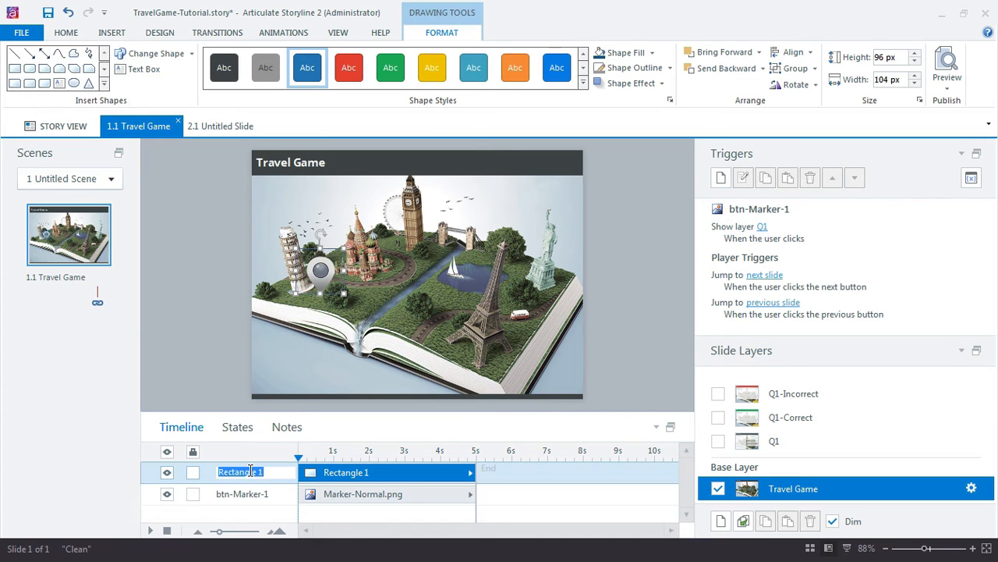
{"action": "type", "text": "Cover-1"}
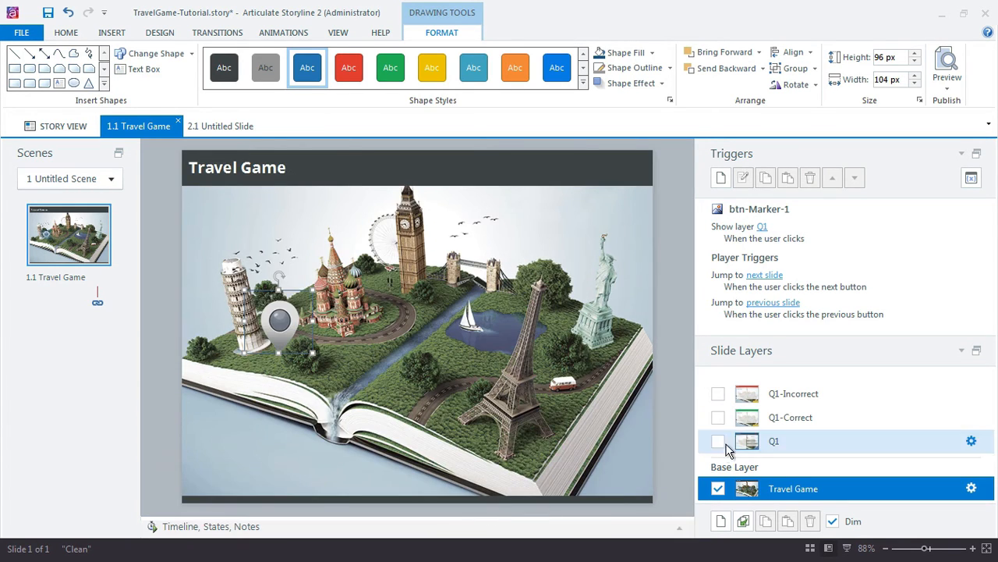
- On the Q1 layer, add a Submit trigger changing Cover-1 to Normal
{"action": "left_click", "coordinate": [718, 441]}
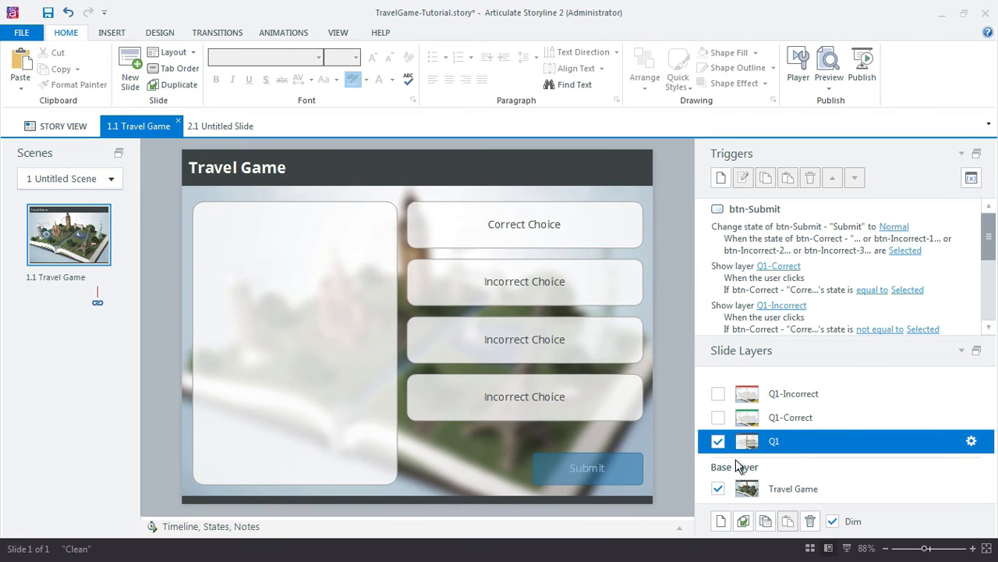
{"action": "left_click", "coordinate": [586, 468]}
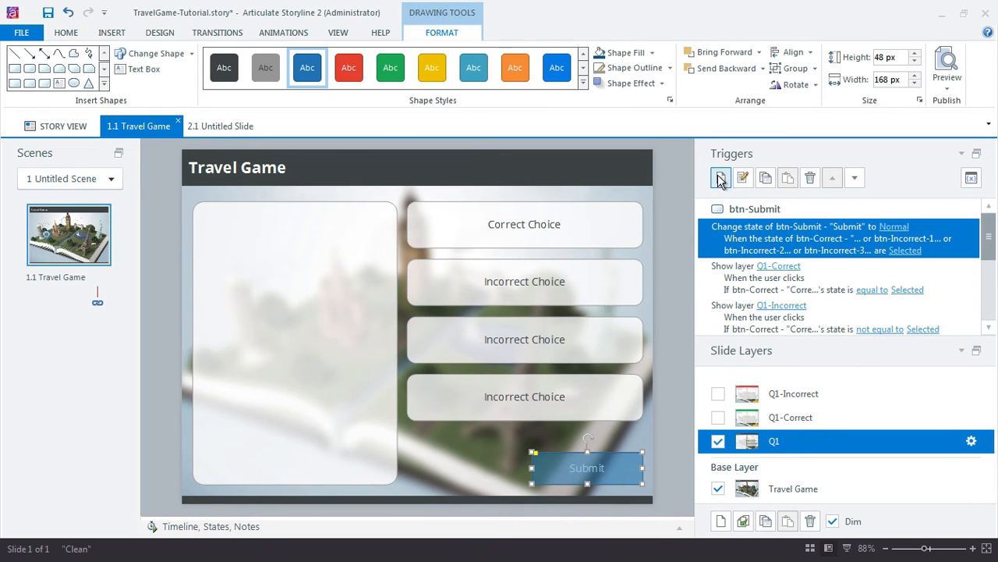
{"action": "left_click", "coordinate": [720, 177]}
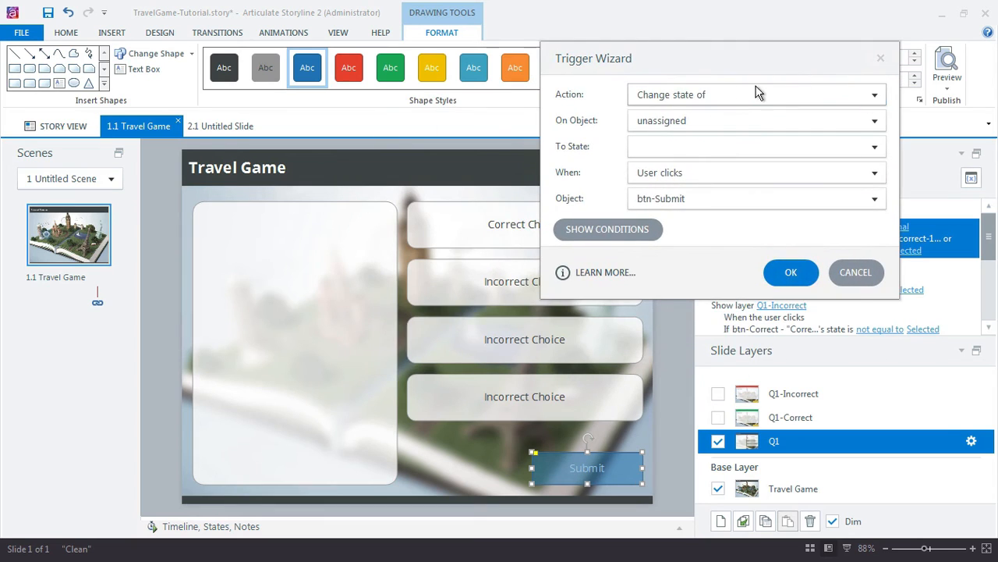
{"action": "left_click", "coordinate": [873, 120]}
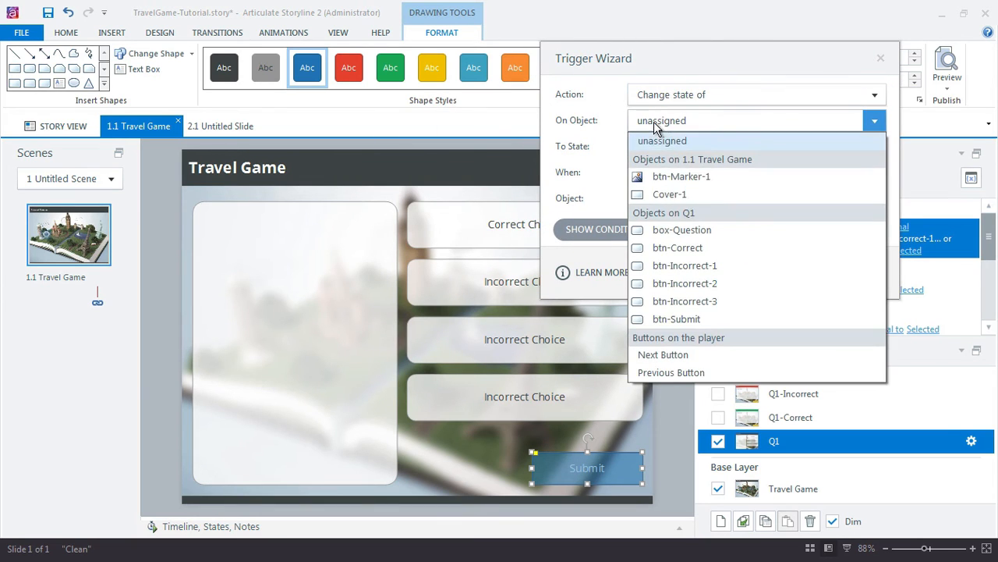
{"action": "left_click", "coordinate": [667, 194]}
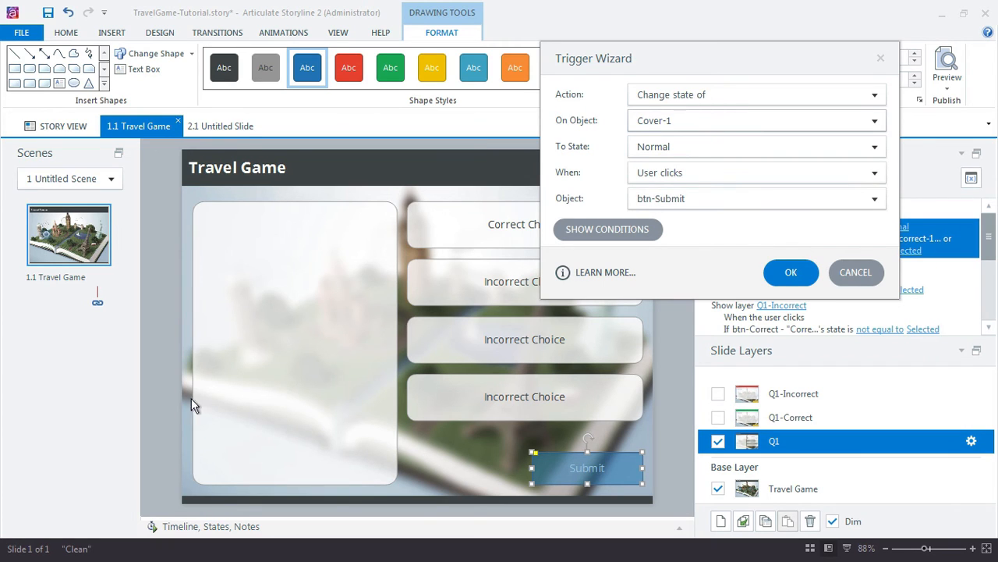
{"action": "mouse_move", "coordinate": [285, 379]}
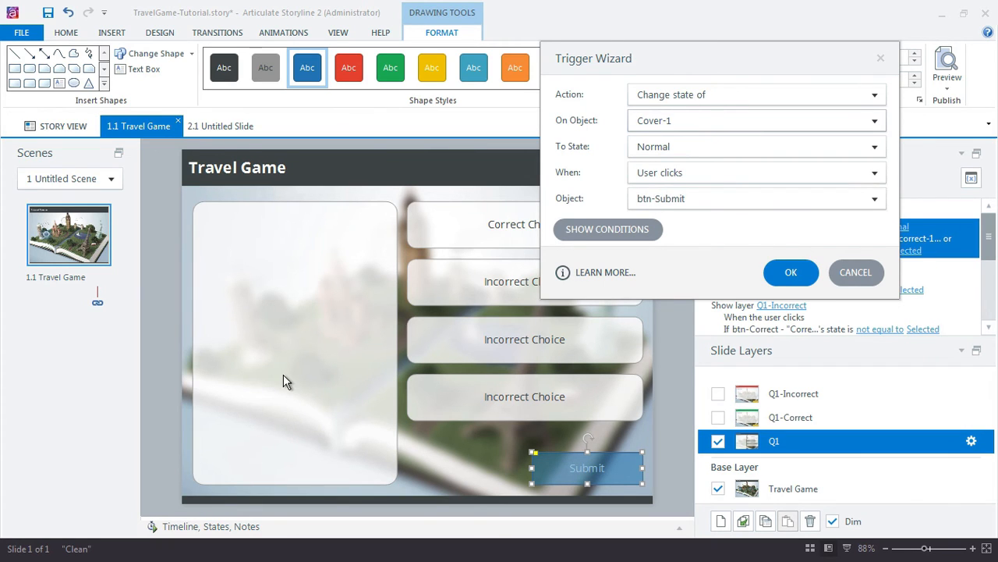
{"action": "mouse_move", "coordinate": [339, 358]}
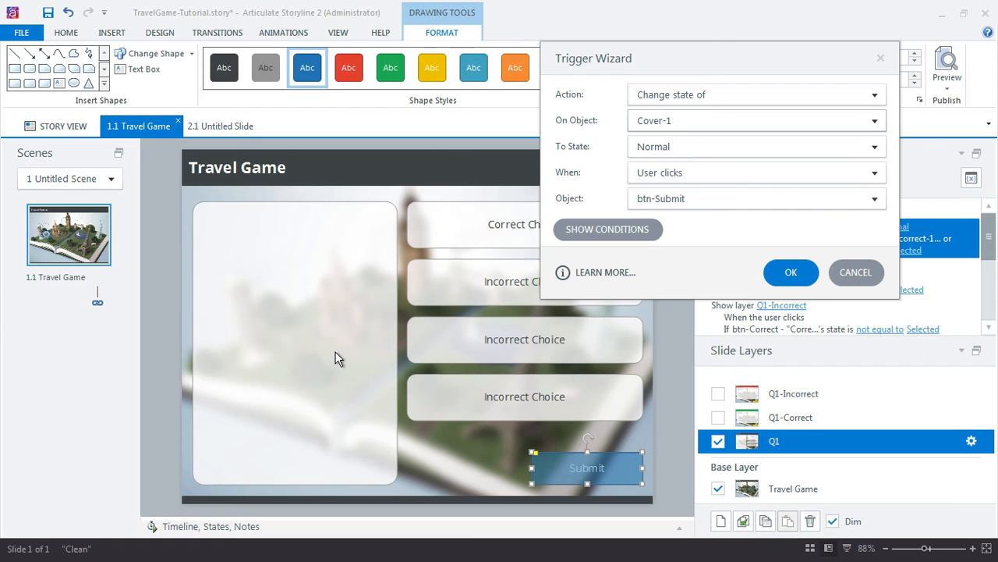
{"action": "mouse_move", "coordinate": [349, 359]}
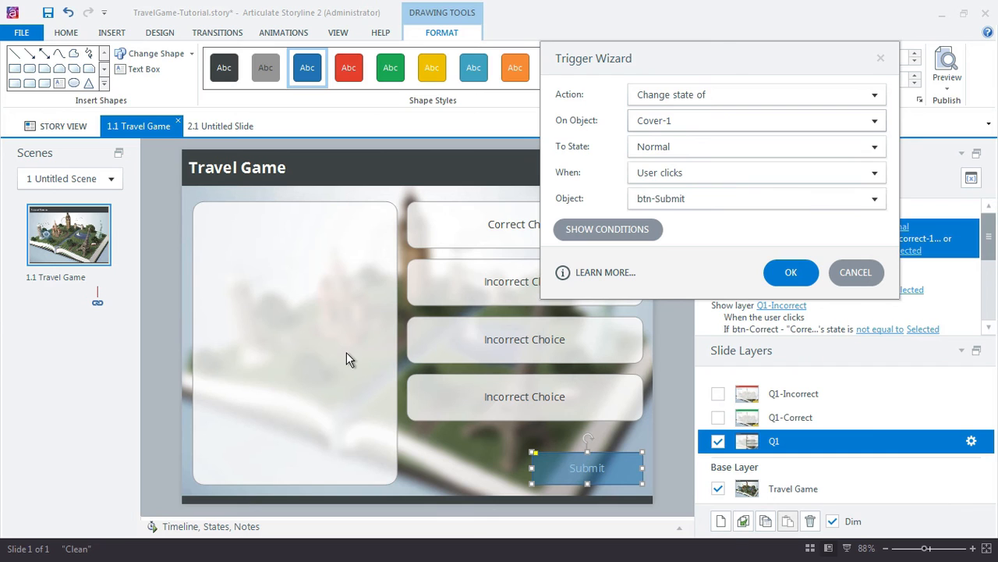
{"action": "mouse_move", "coordinate": [771, 255]}
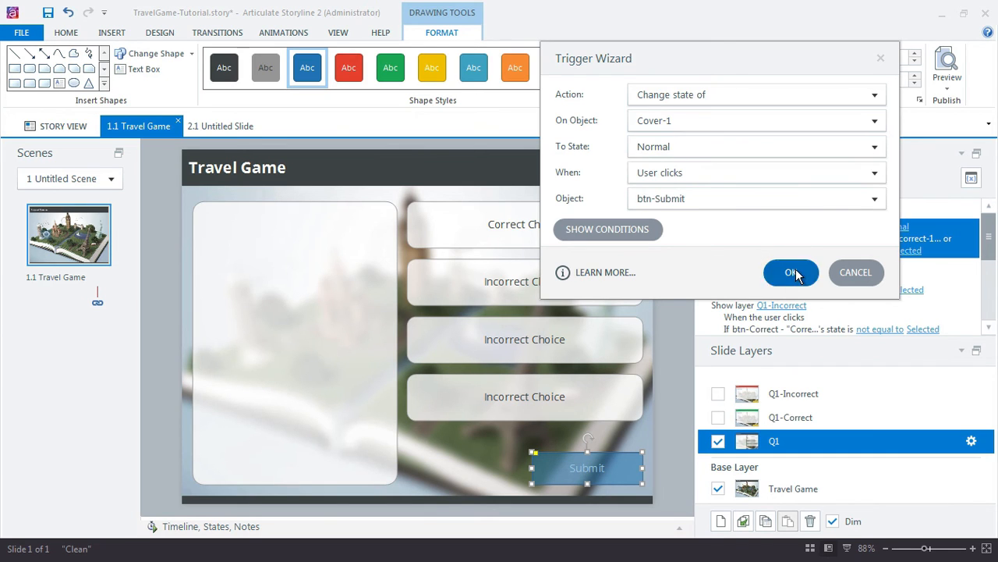
{"action": "left_click", "coordinate": [791, 272]}
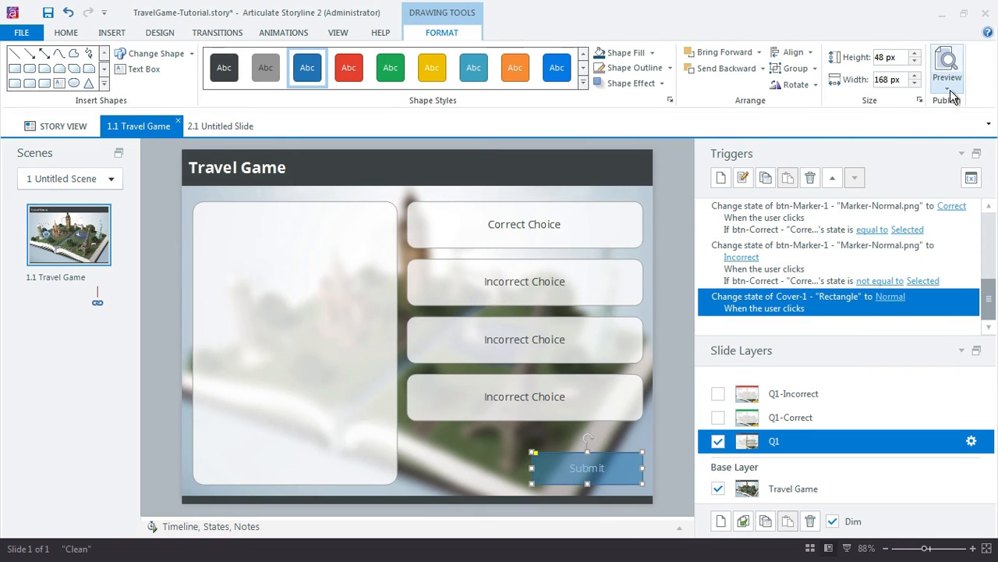
- Preview the slide, submit an incorrect choice, and continue back to the map
{"action": "left_click", "coordinate": [947, 66]}
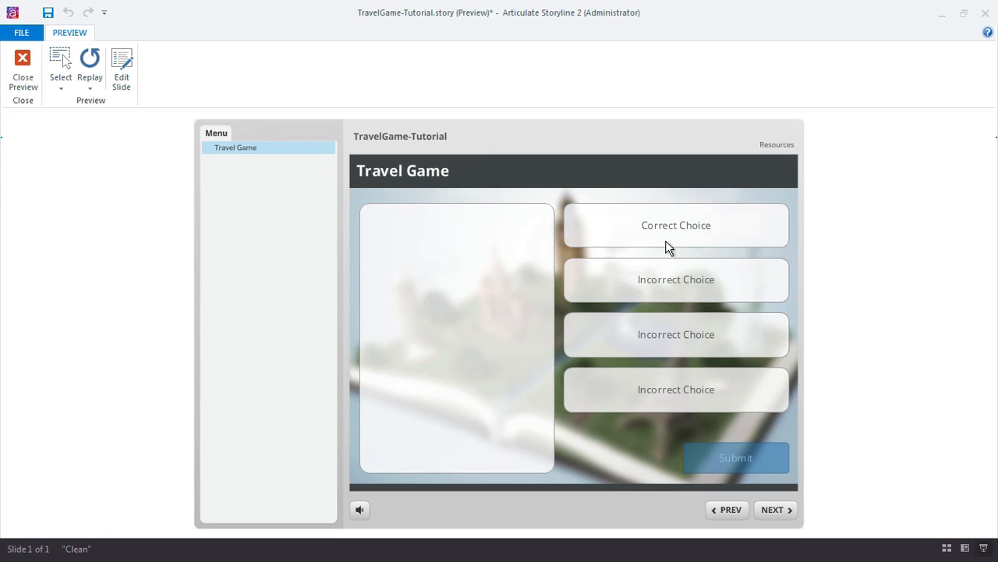
{"action": "left_click", "coordinate": [676, 279]}
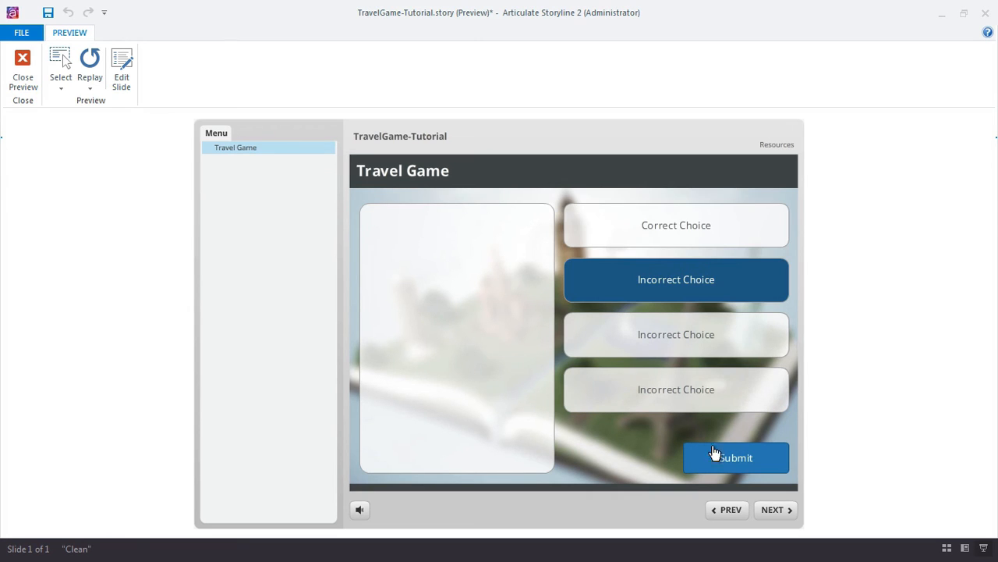
{"action": "left_click", "coordinate": [736, 457]}
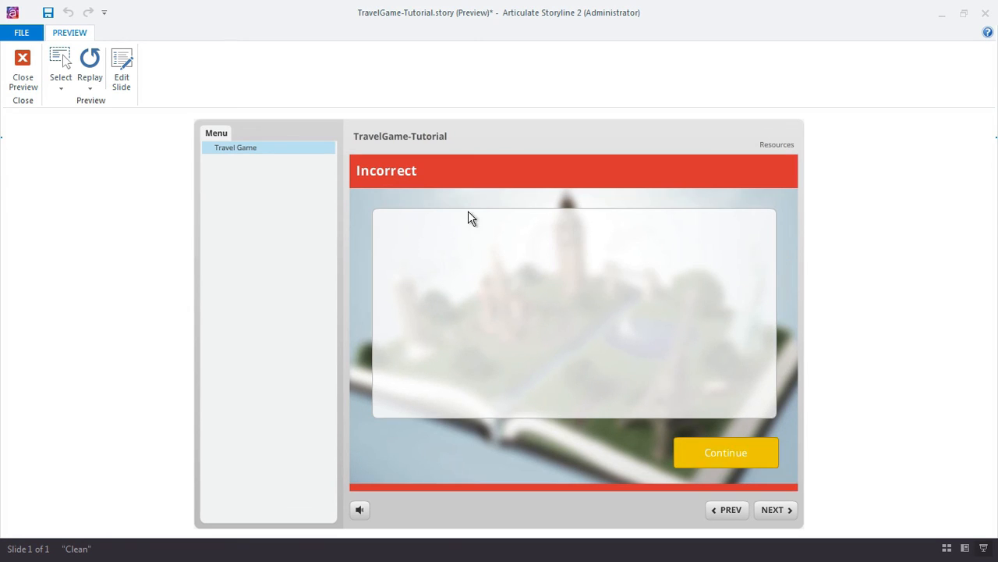
{"action": "left_click", "coordinate": [725, 453]}
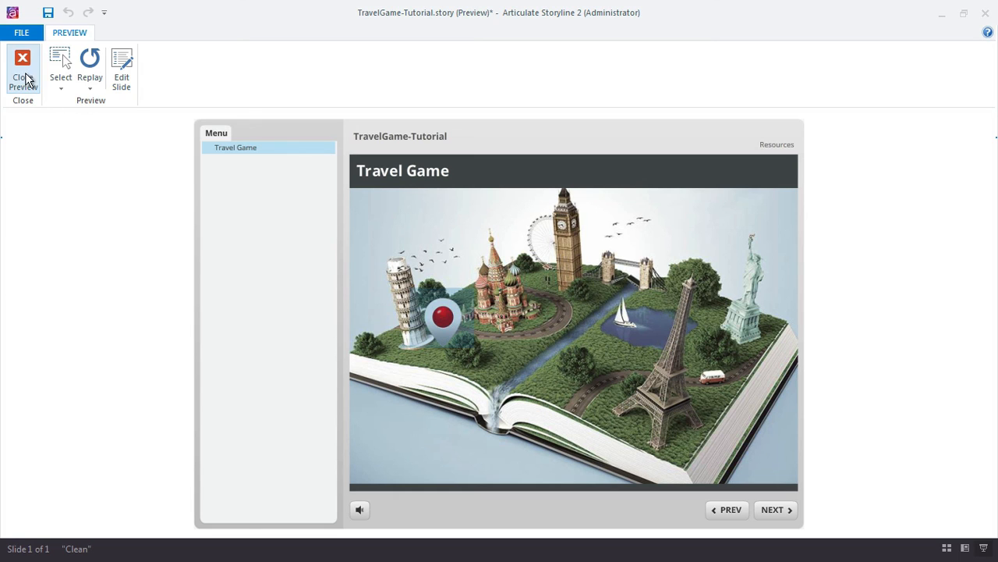
- Exit the preview and set the Cover-1 rectangle's fill transparency to 100%
{"action": "left_click", "coordinate": [23, 61]}
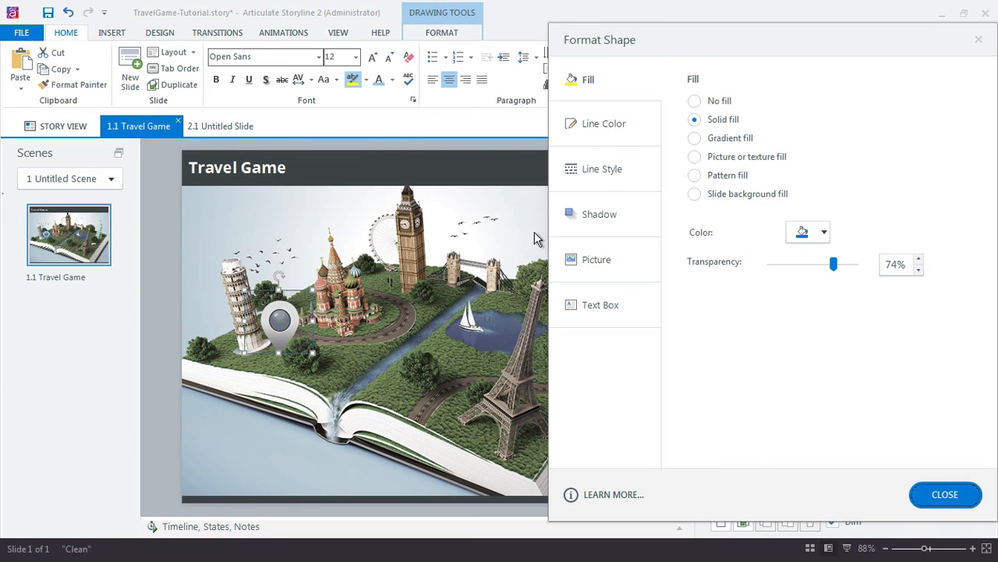
{"action": "left_click_drag", "start_coordinate": [833, 264], "coordinate": [854, 263]}
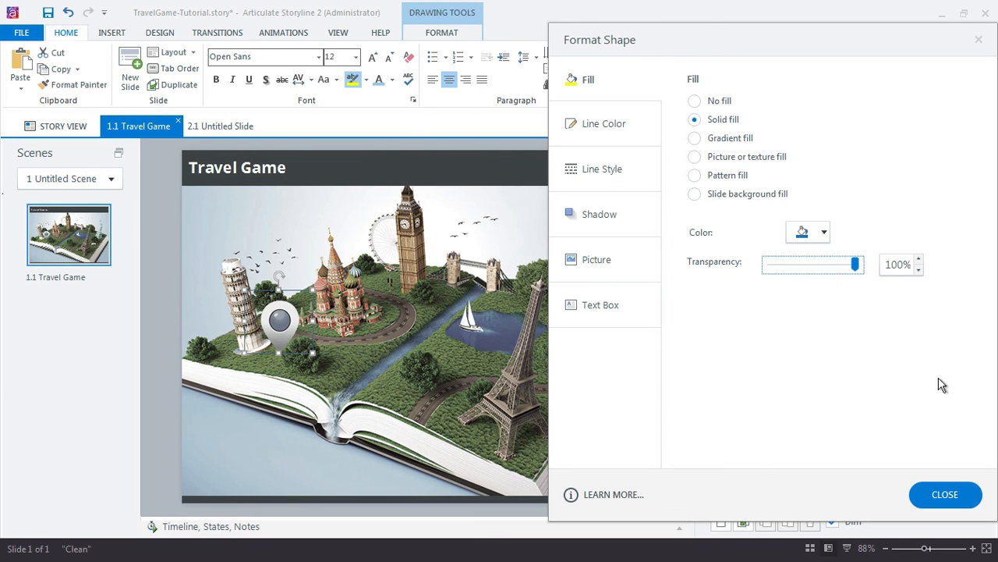
{"action": "left_click", "coordinate": [945, 495]}
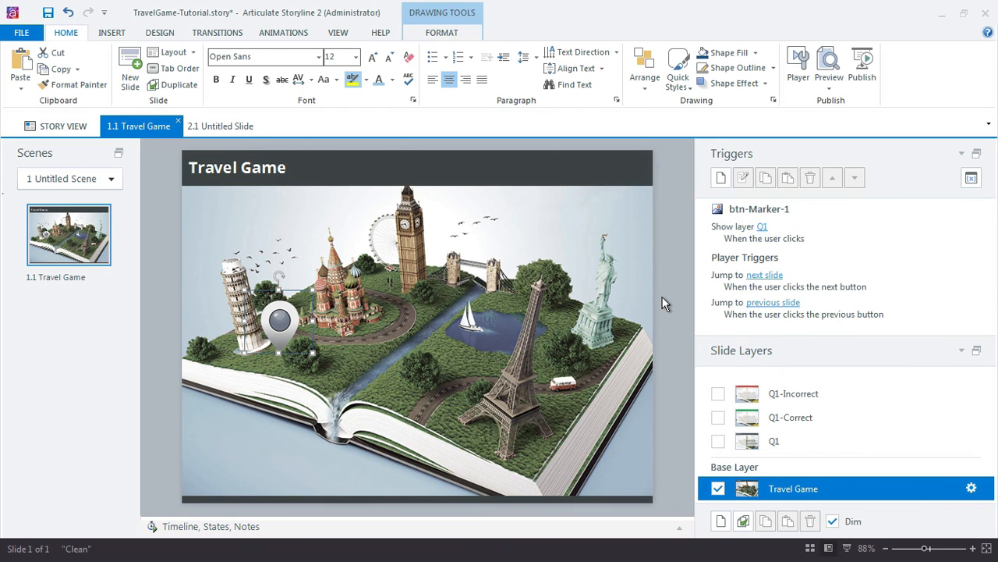
{"action": "mouse_move", "coordinate": [786, 334]}
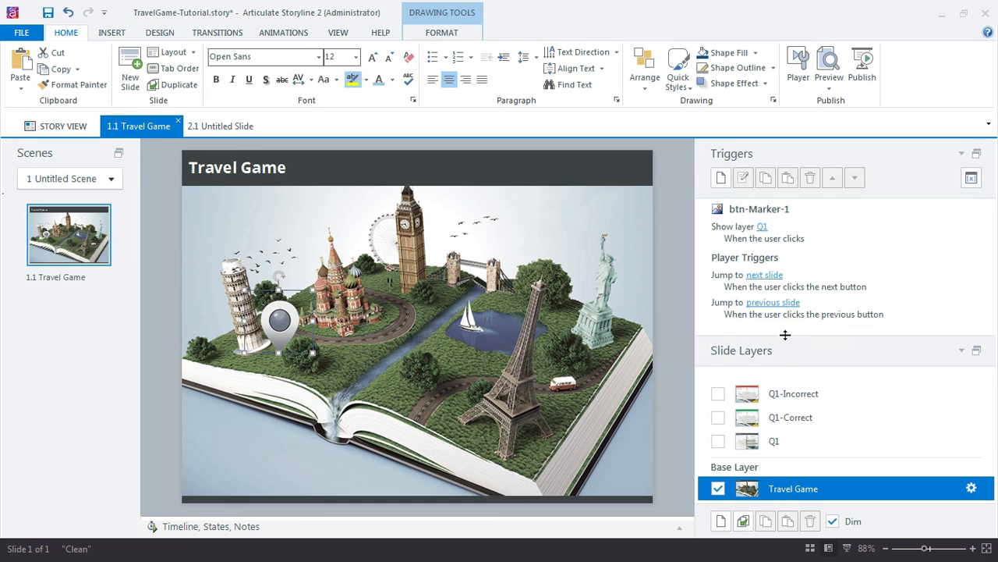